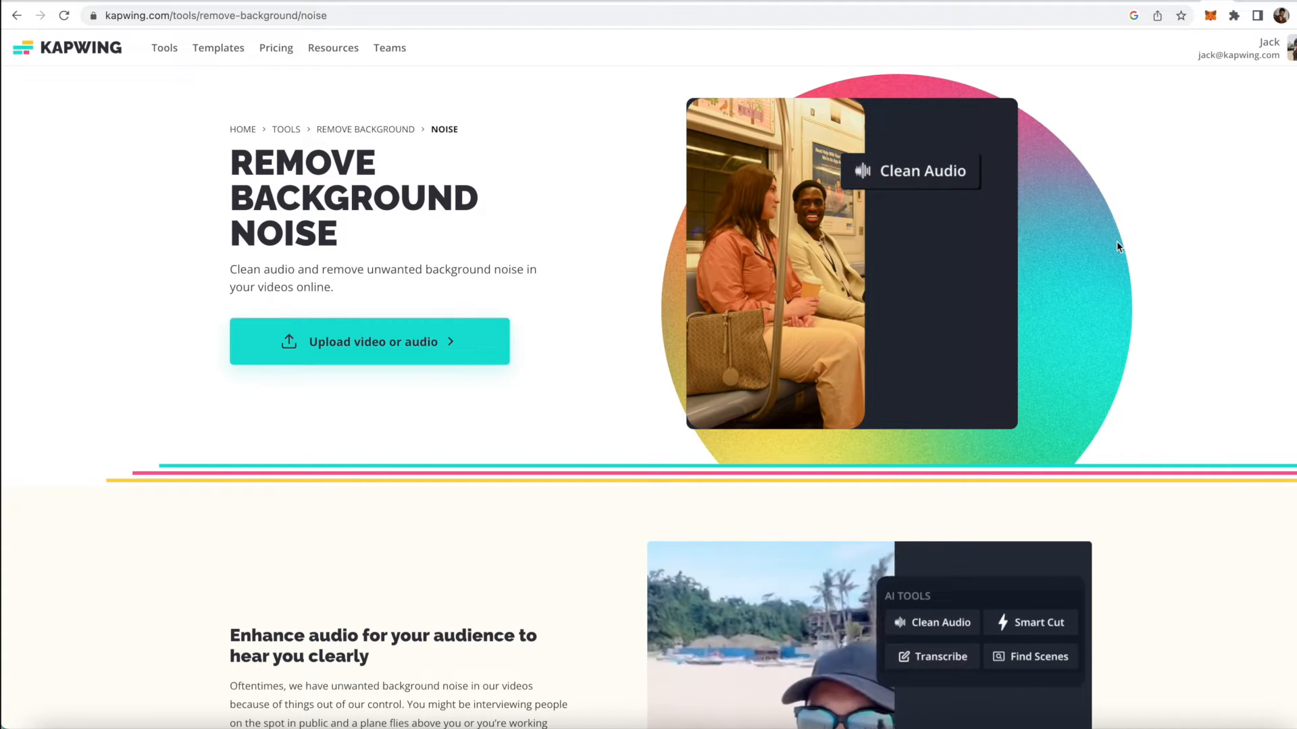
{"action": "mouse_move", "coordinate": [159, 133]}
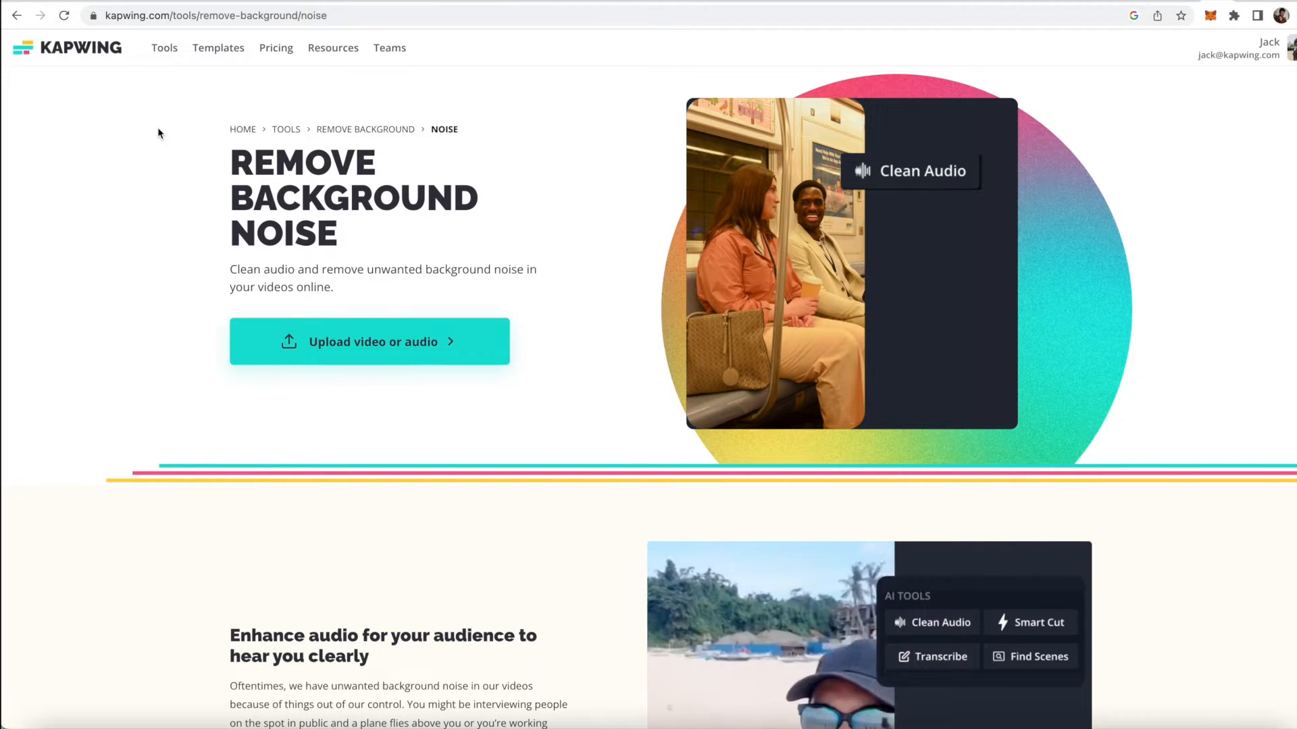
{"action": "mouse_move", "coordinate": [544, 380]}
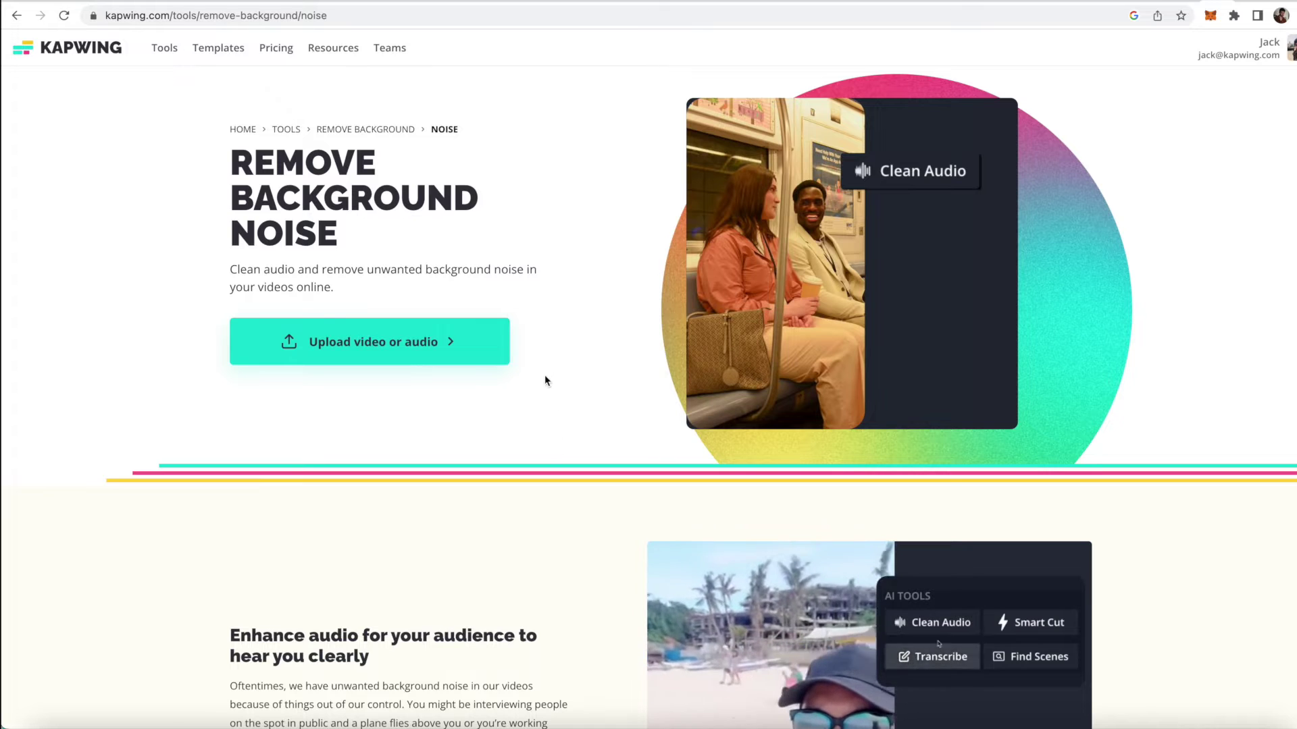
{"action": "mouse_move", "coordinate": [429, 342]}
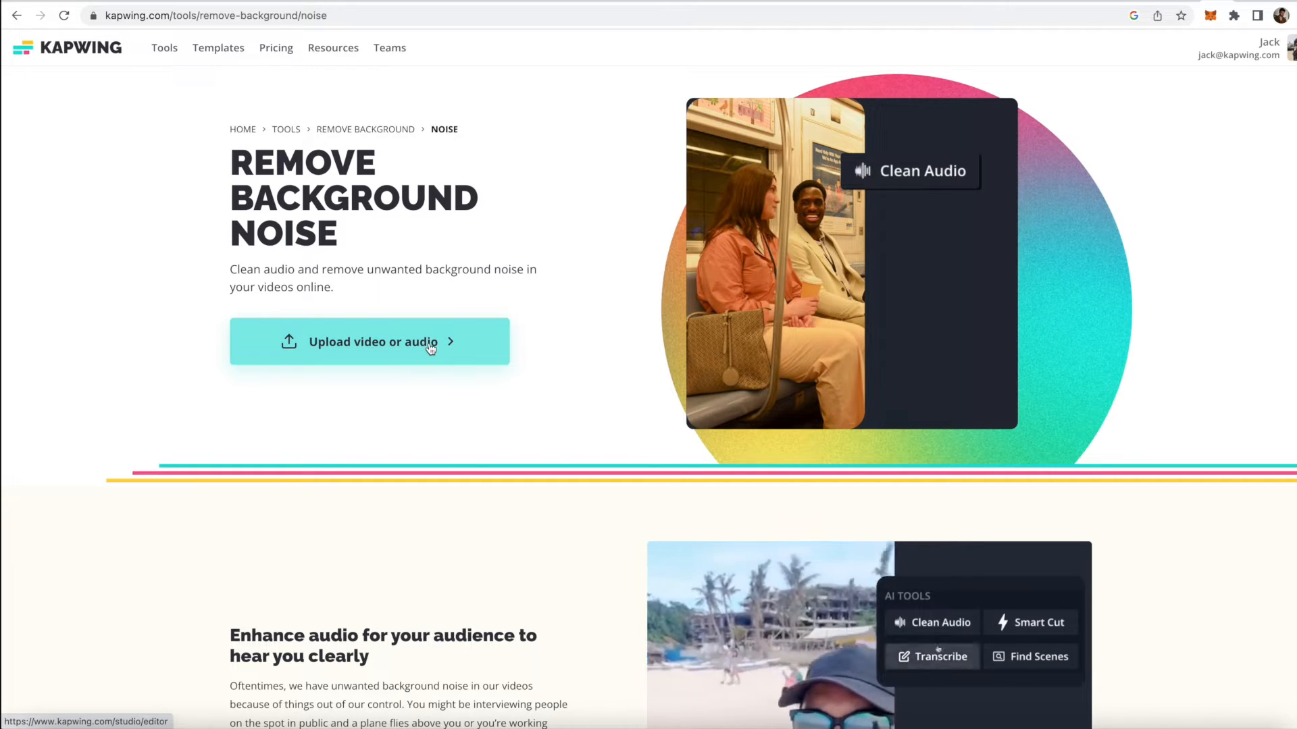
Step: Upload the talking-head video into a new project and move the playhead to about 10 seconds
{"action": "left_click", "coordinate": [369, 342]}
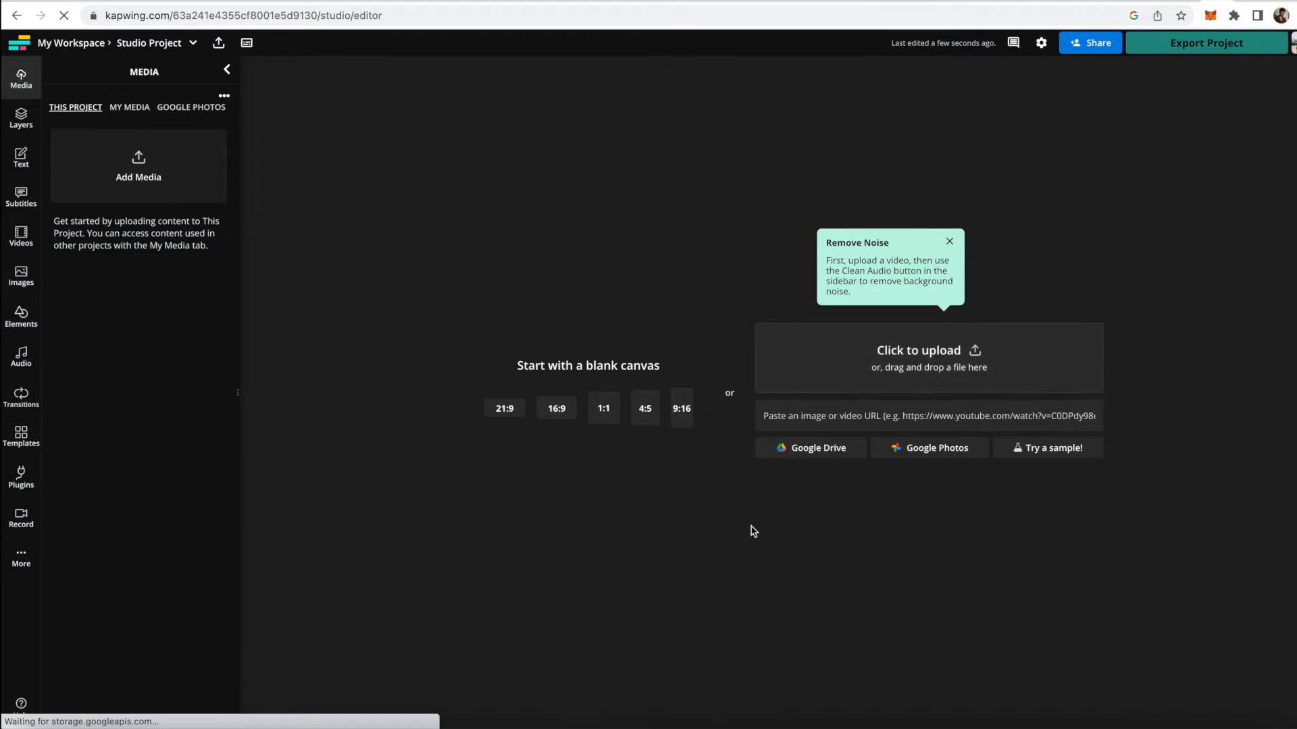
{"action": "mouse_move", "coordinate": [683, 519]}
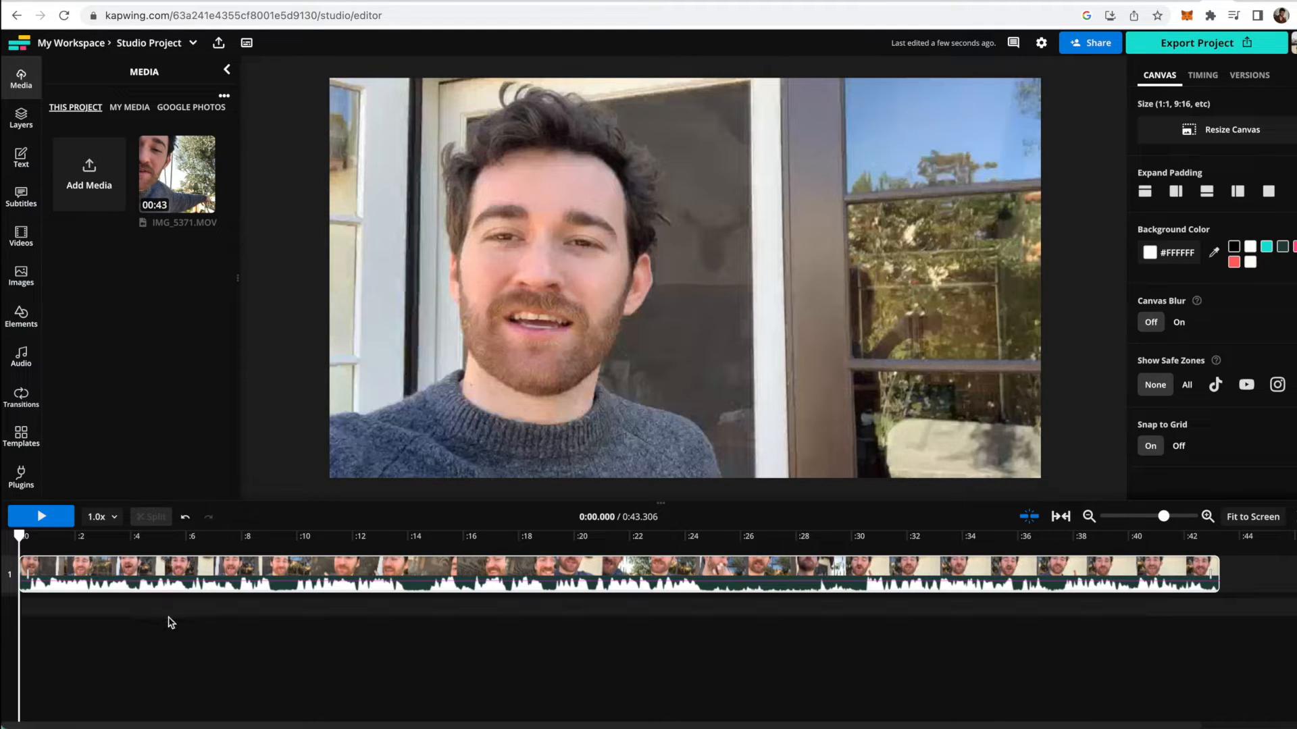
{"action": "left_click", "coordinate": [290, 537]}
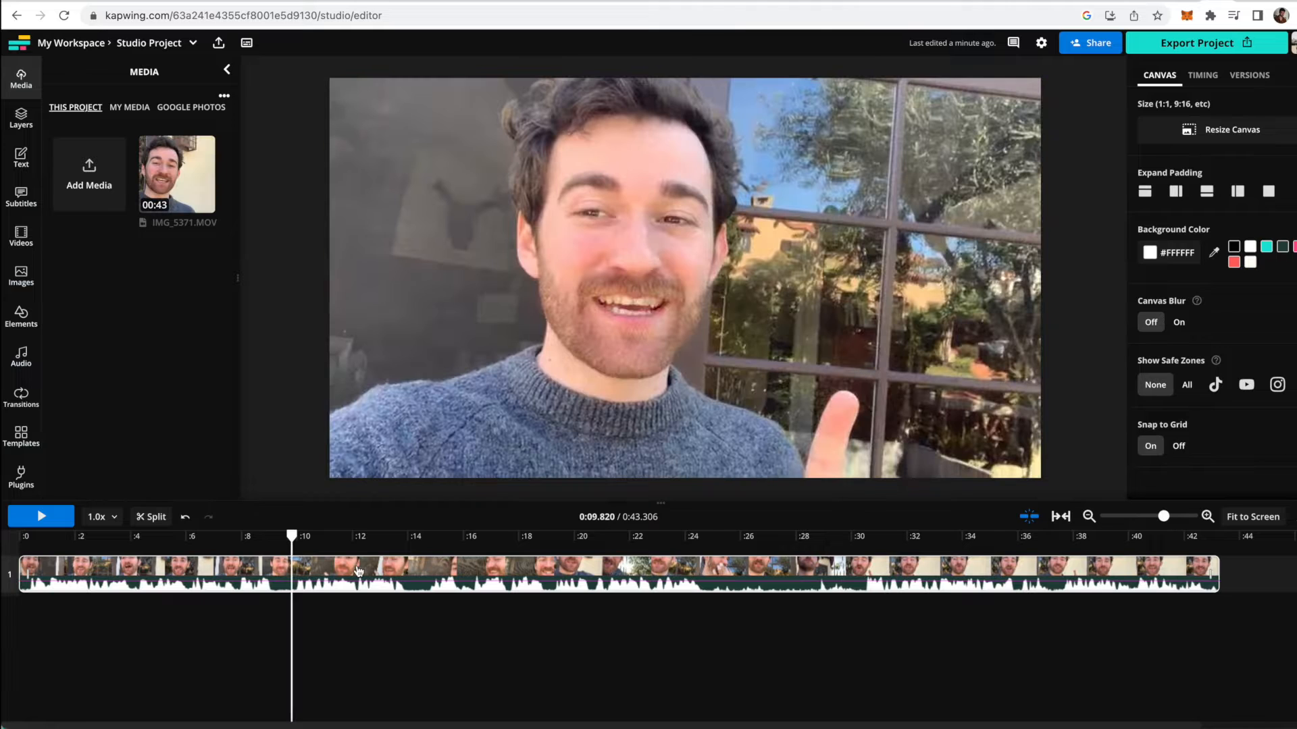
{"action": "mouse_move", "coordinate": [475, 697]}
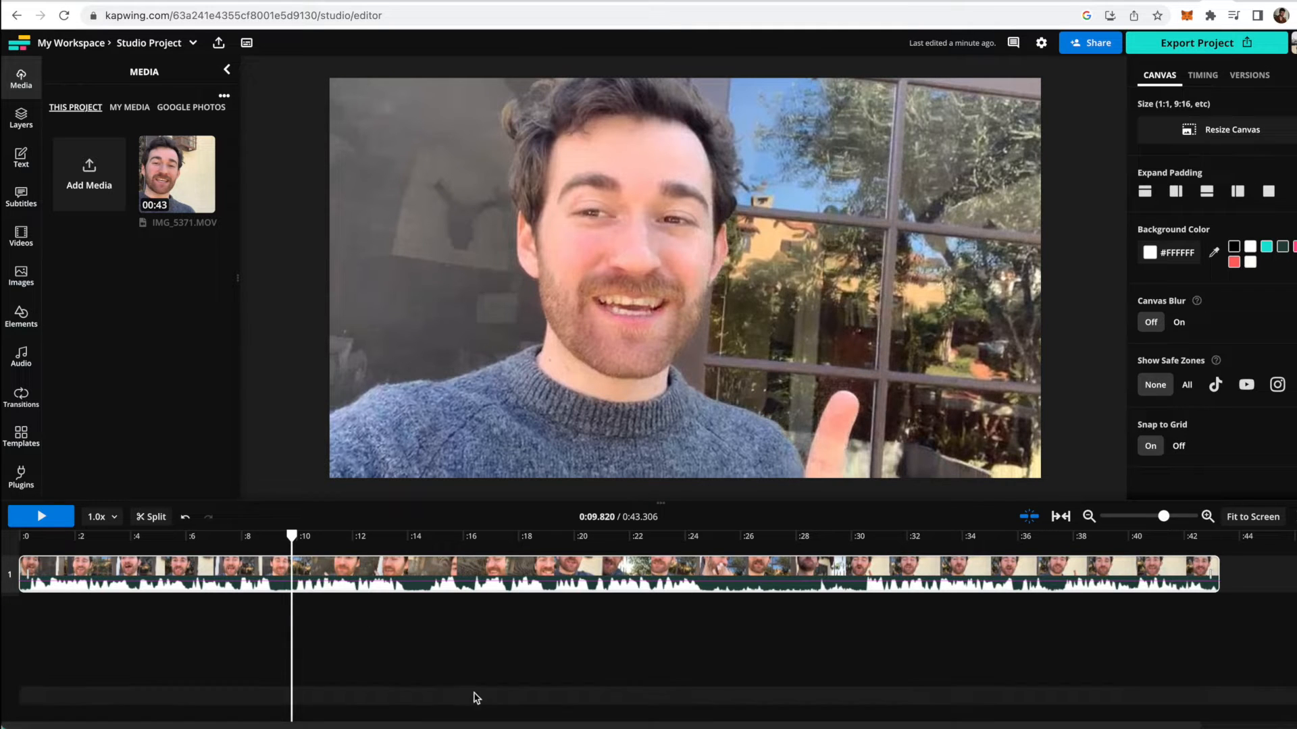
{"action": "mouse_move", "coordinate": [402, 574]}
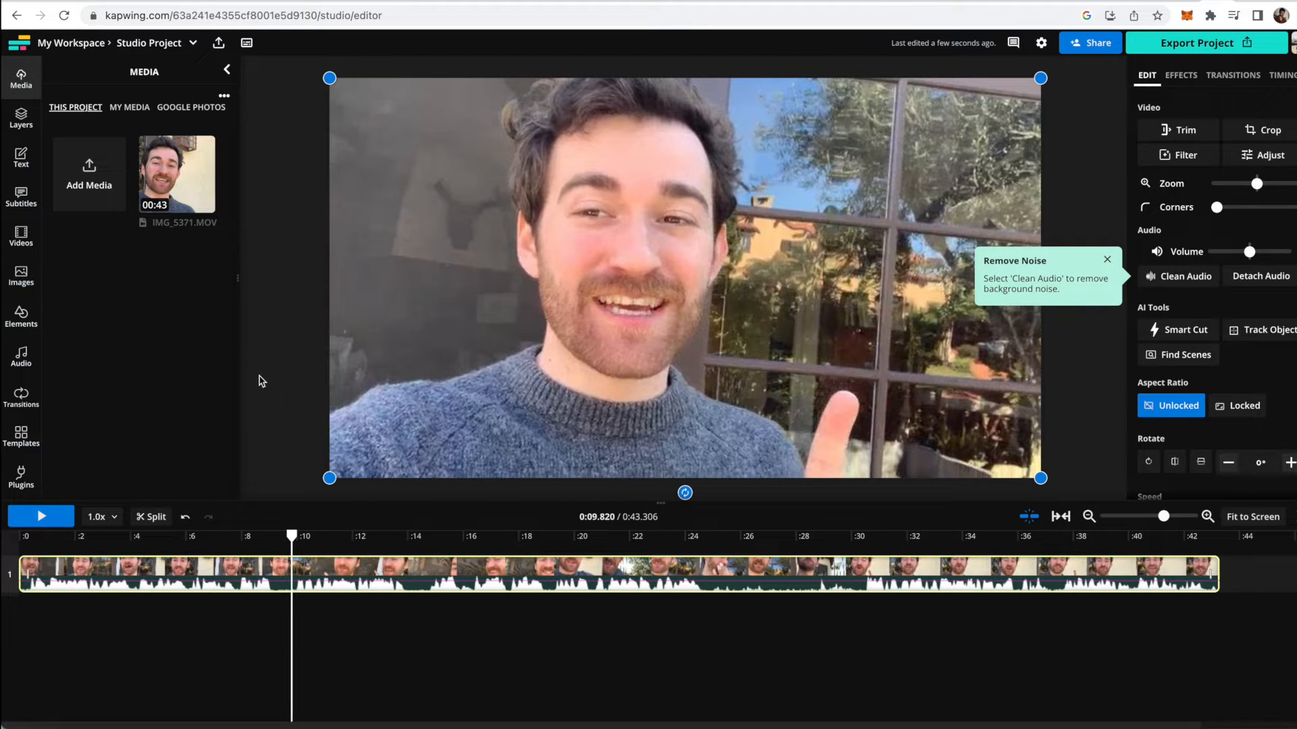
{"action": "mouse_move", "coordinate": [257, 191]}
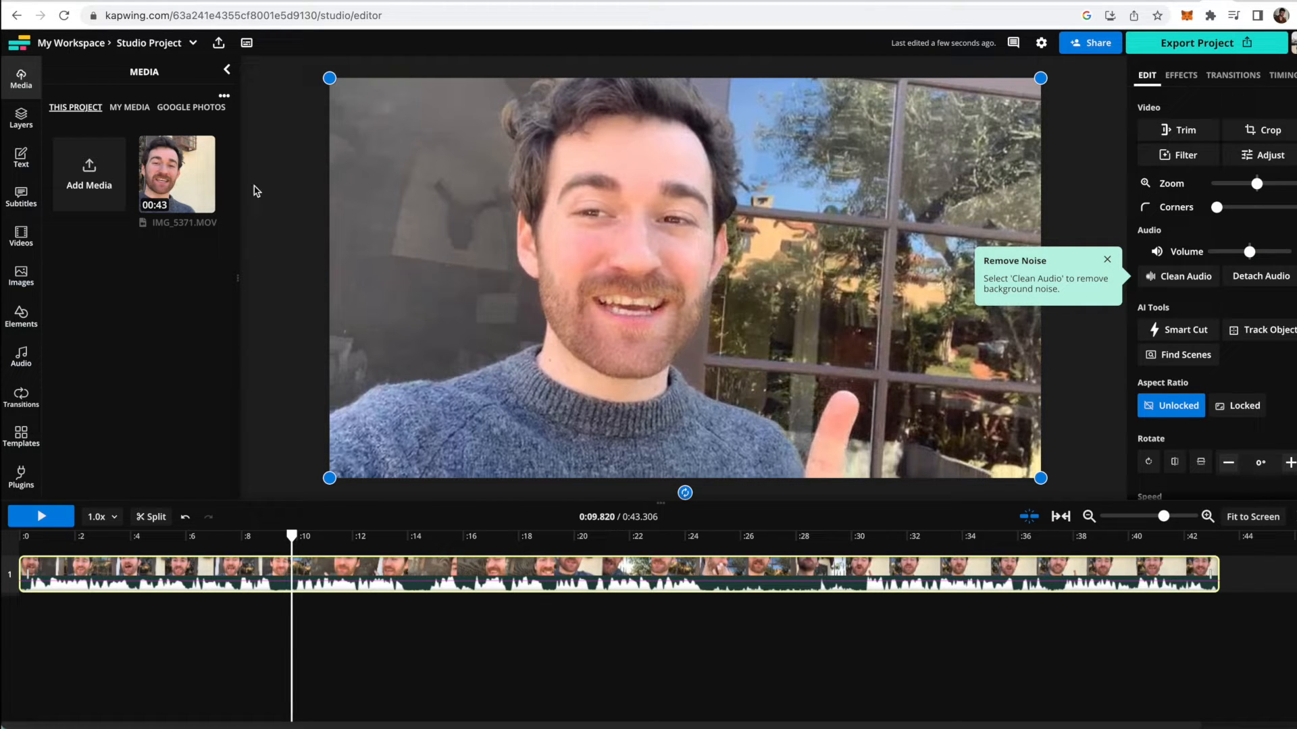
{"action": "mouse_move", "coordinate": [246, 173]}
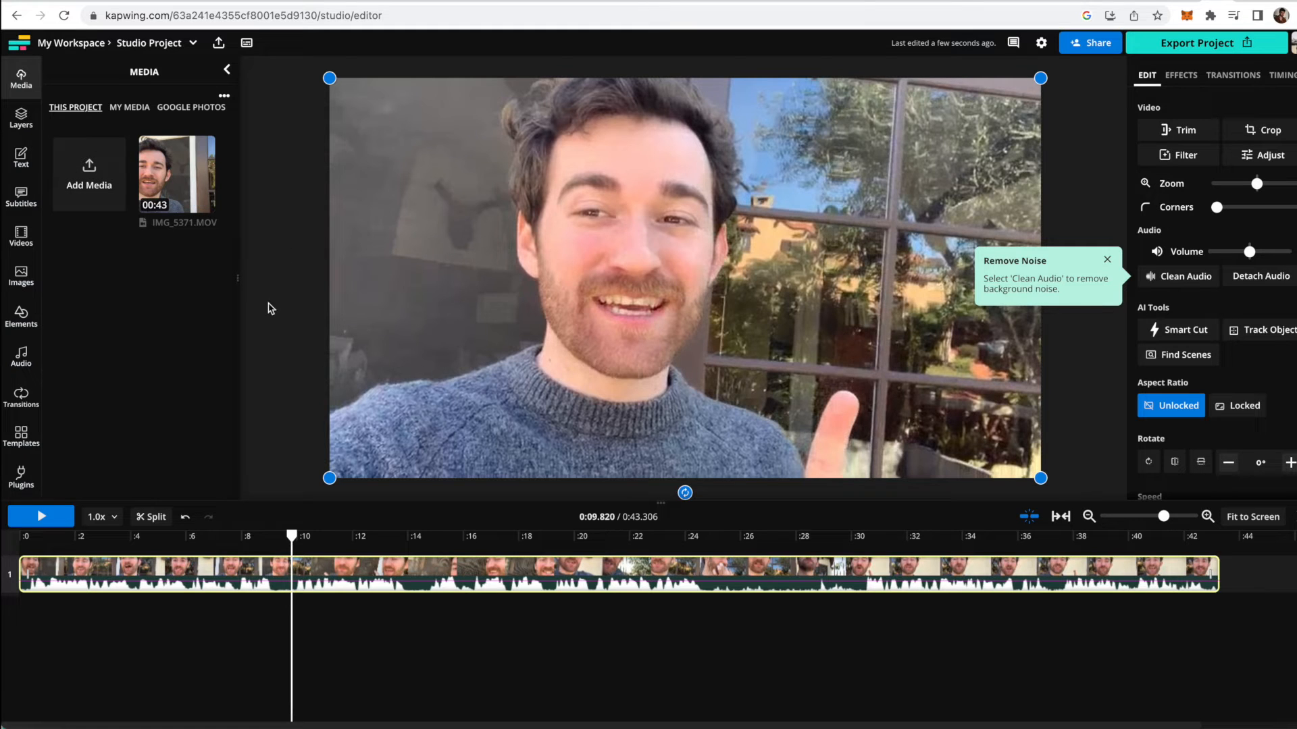
{"action": "mouse_move", "coordinate": [265, 302]}
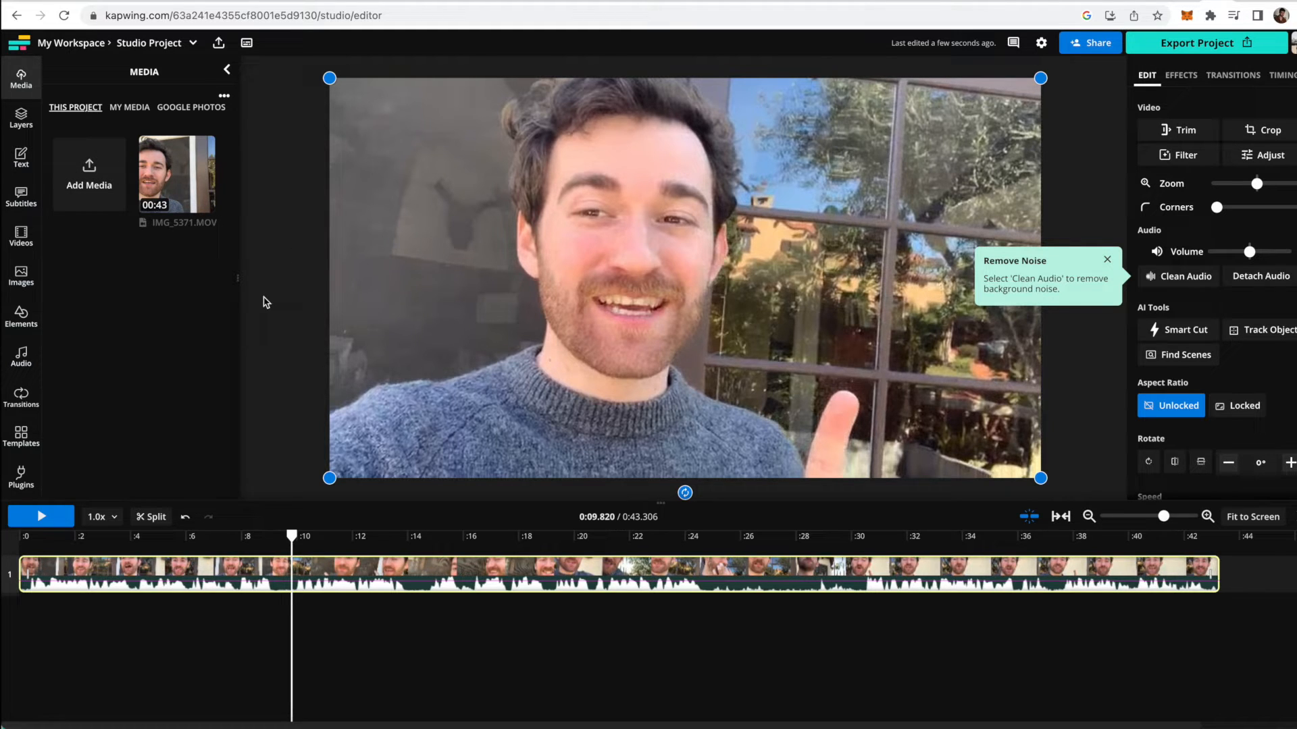
{"action": "mouse_move", "coordinate": [867, 285]}
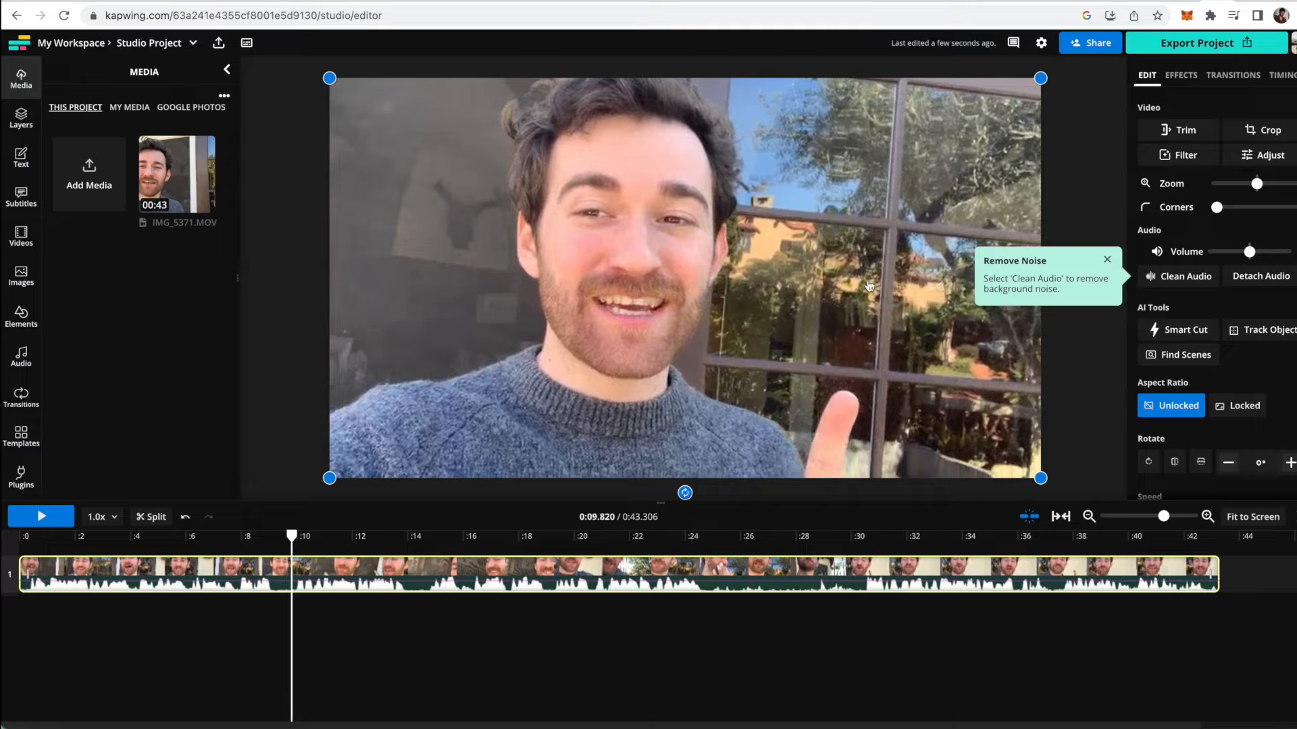
{"action": "mouse_move", "coordinate": [1113, 287]}
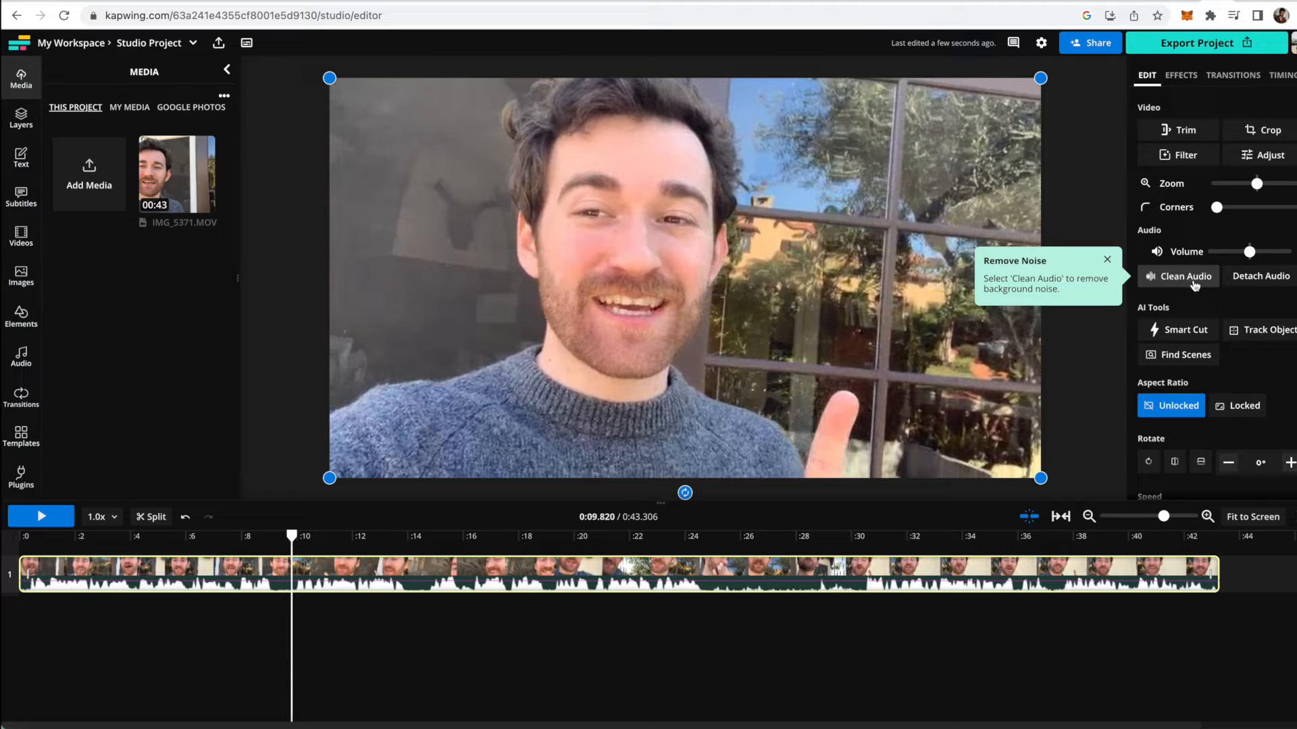
Step: Run Clean Audio on the talking-head clip to strip its background noise
{"action": "left_click", "coordinate": [1183, 276]}
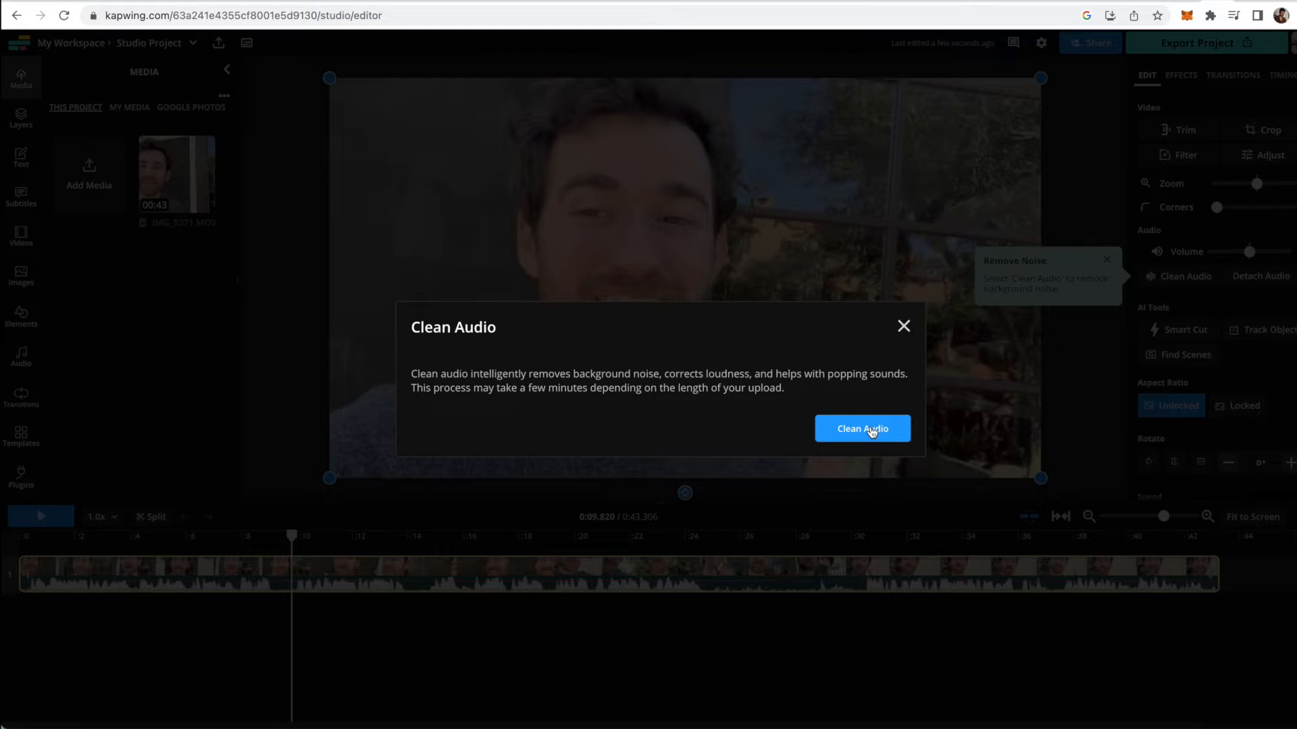
{"action": "mouse_move", "coordinate": [570, 385]}
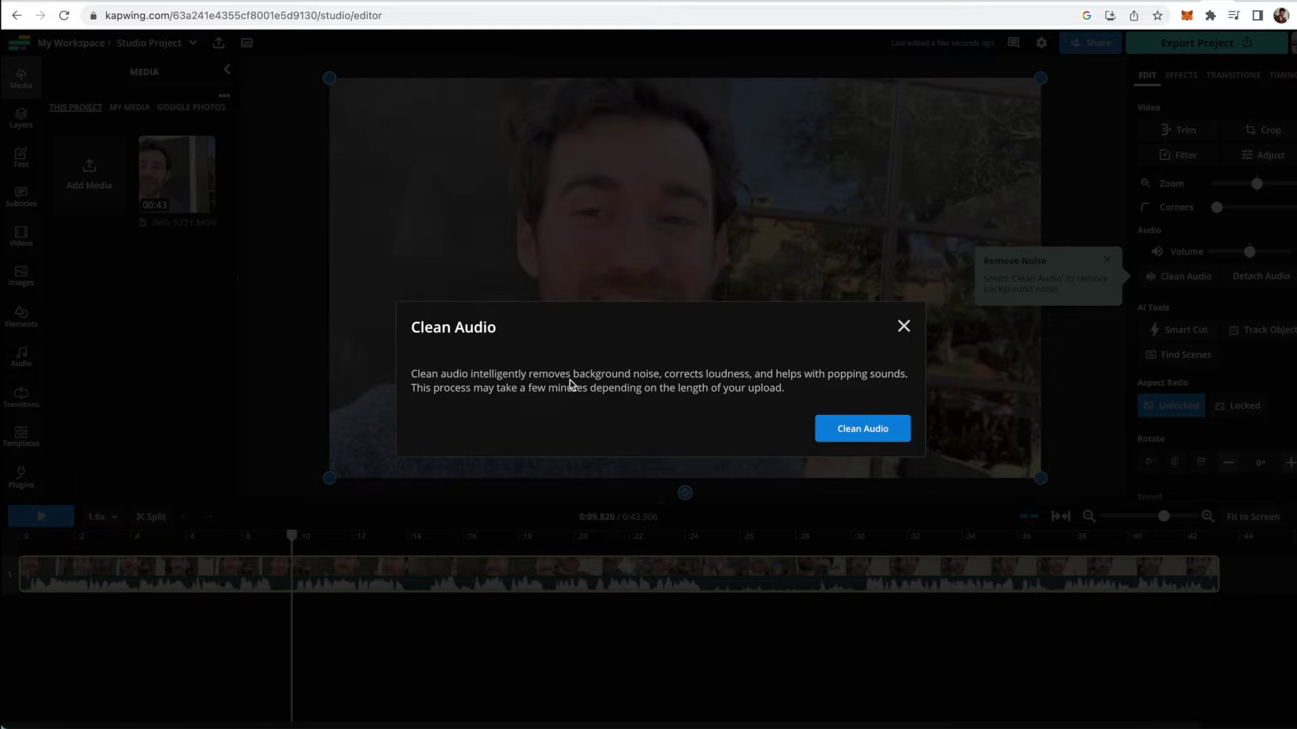
{"action": "mouse_move", "coordinate": [751, 379]}
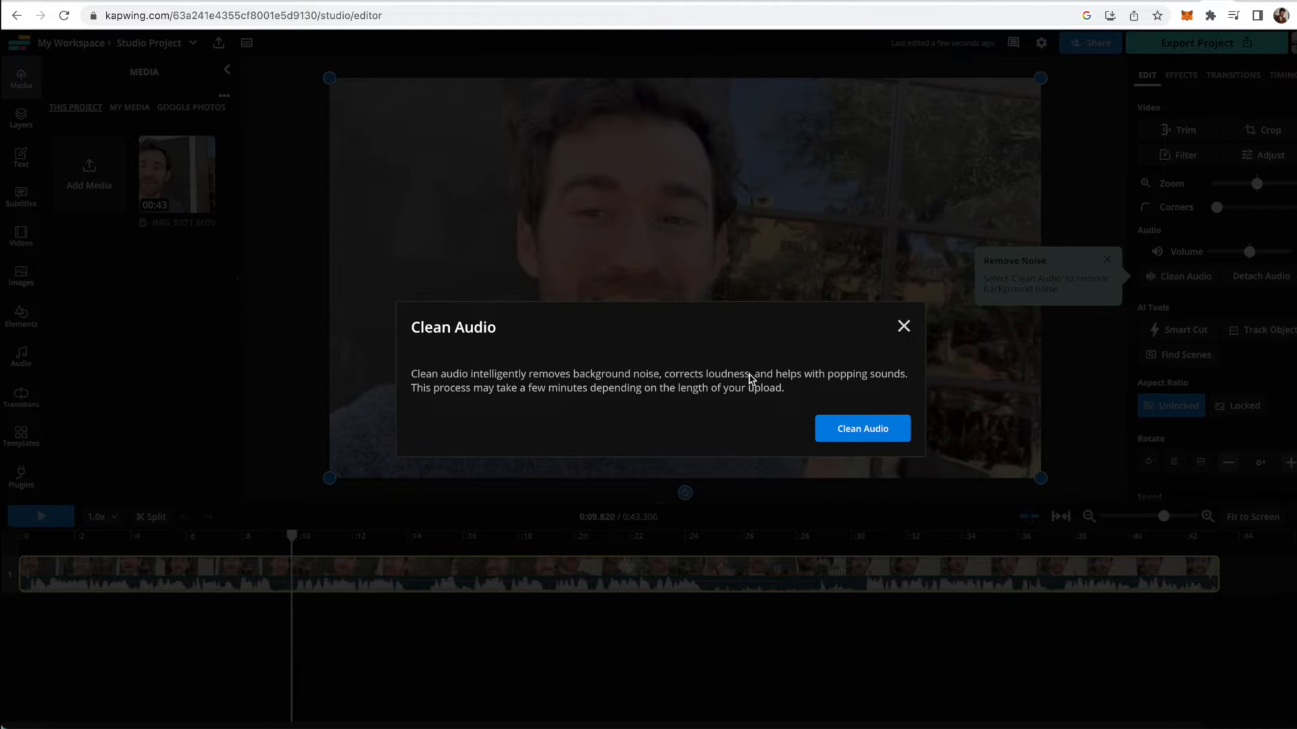
{"action": "mouse_move", "coordinate": [873, 382]}
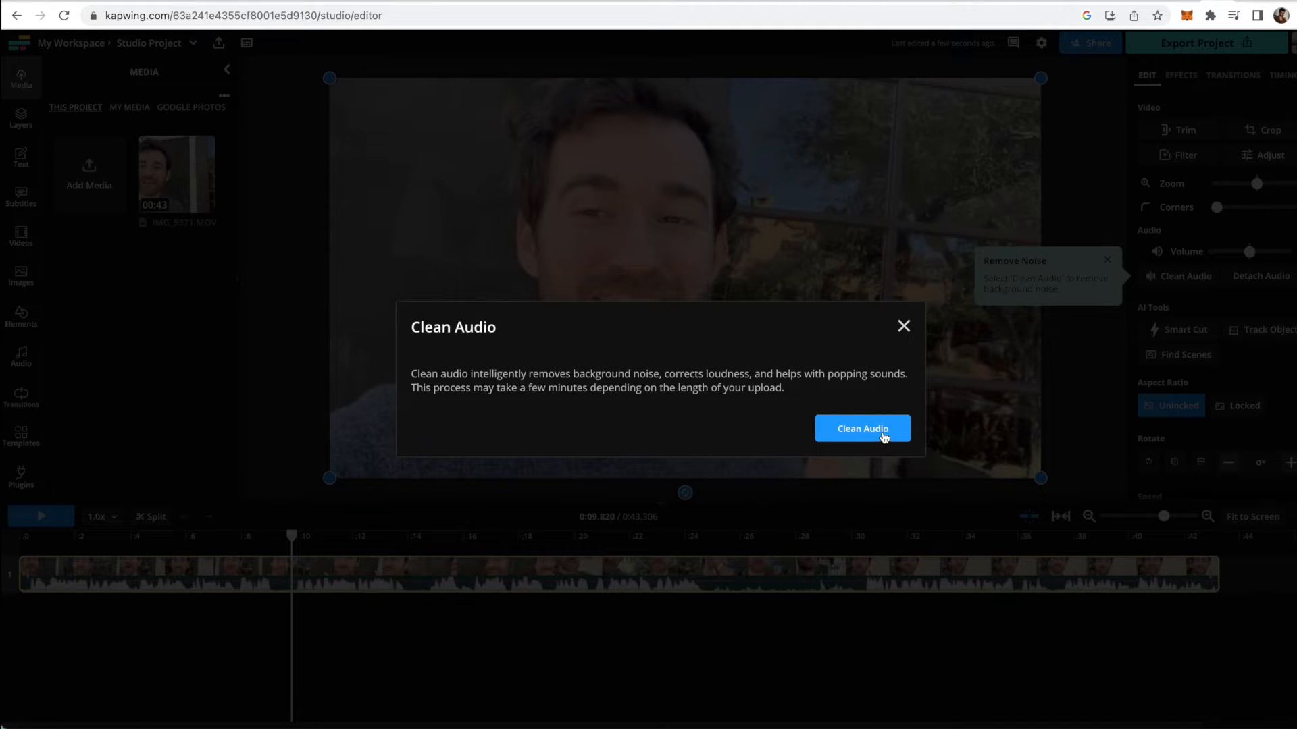
{"action": "left_click", "coordinate": [861, 428]}
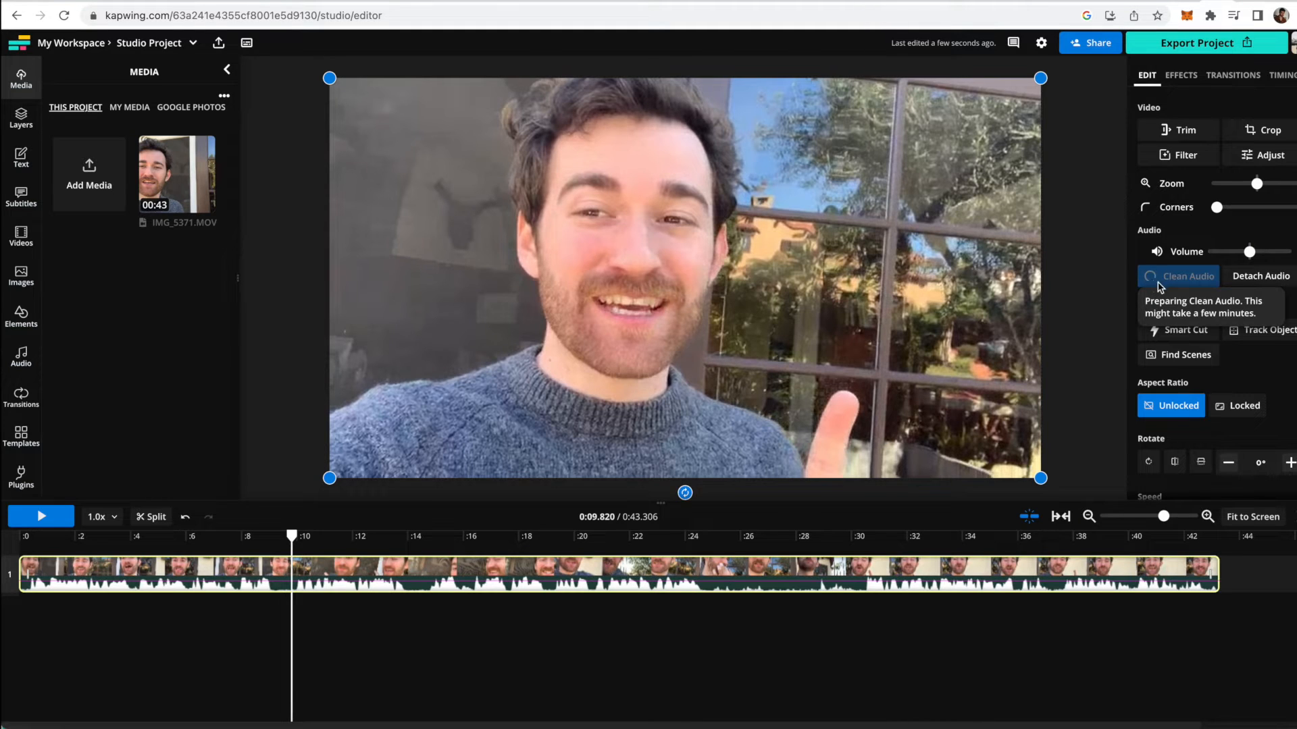
{"action": "mouse_move", "coordinate": [1169, 281]}
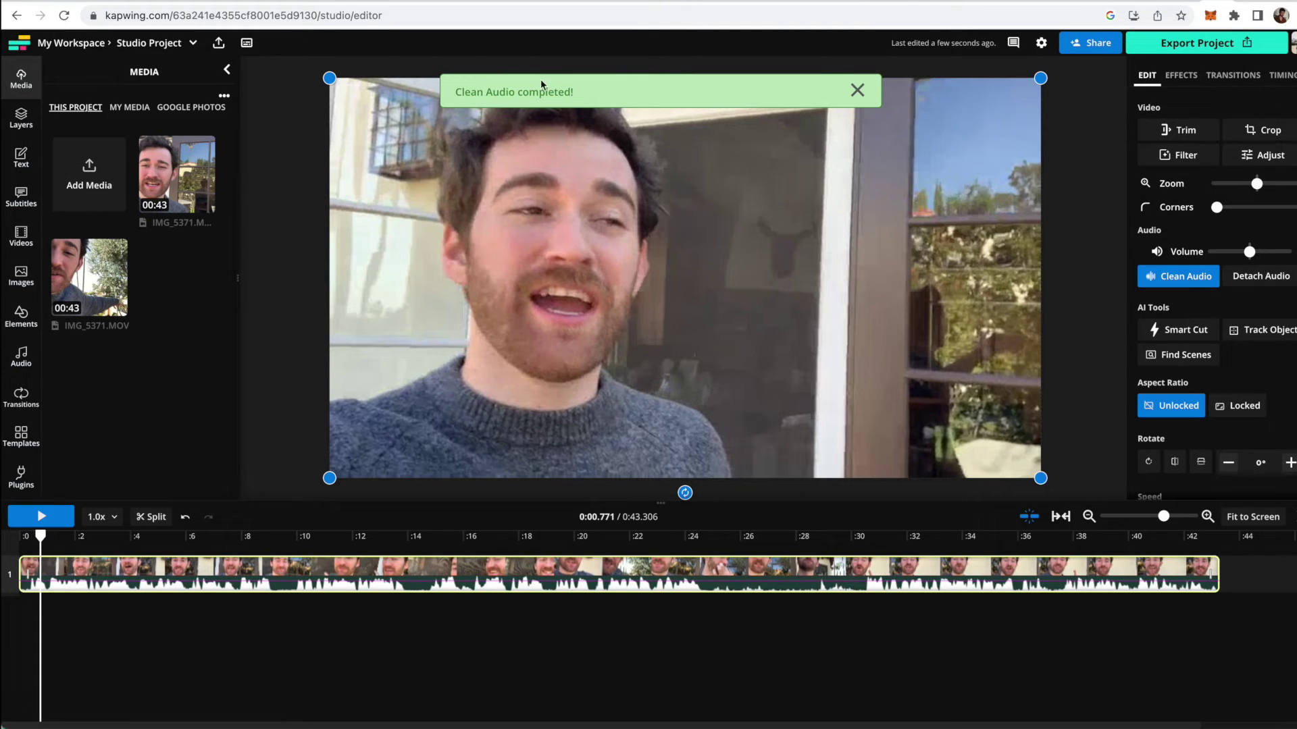
{"action": "left_click", "coordinate": [857, 89]}
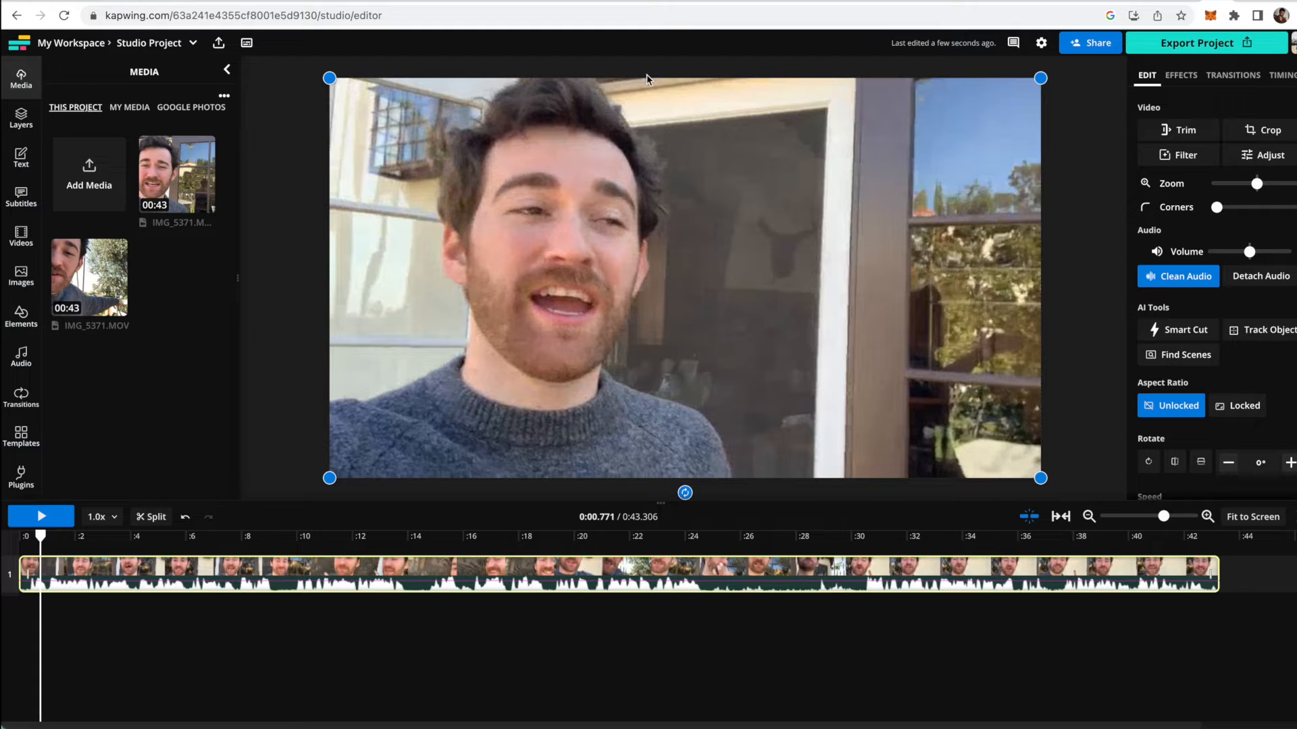
{"action": "mouse_move", "coordinate": [701, 382]}
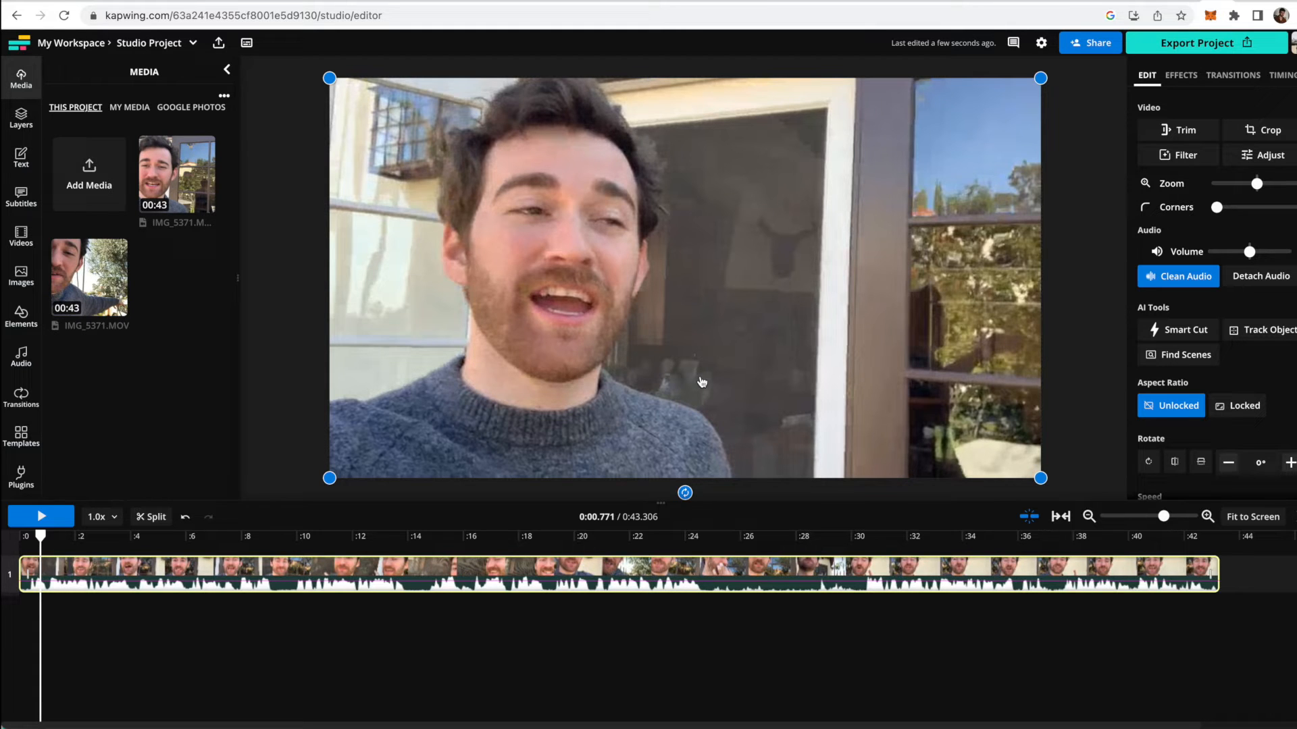
{"action": "left_click", "coordinate": [41, 516]}
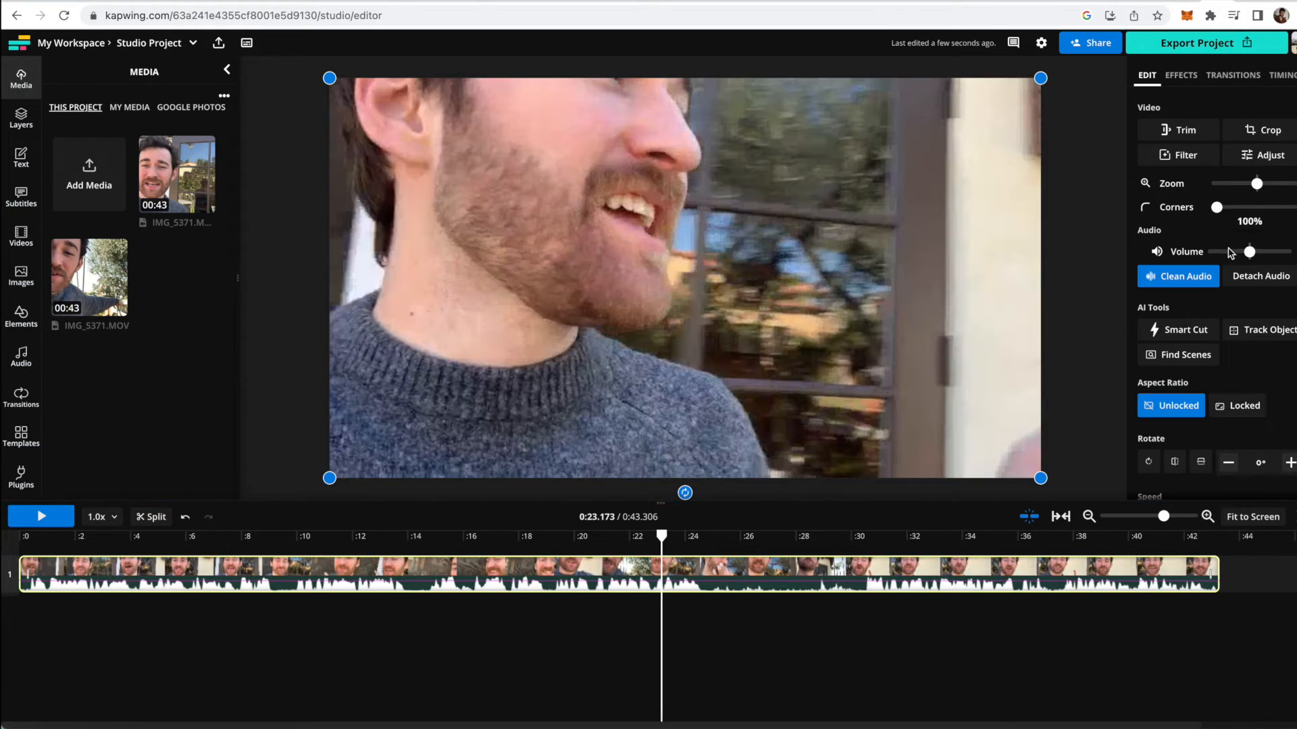
{"action": "mouse_move", "coordinate": [1271, 263]}
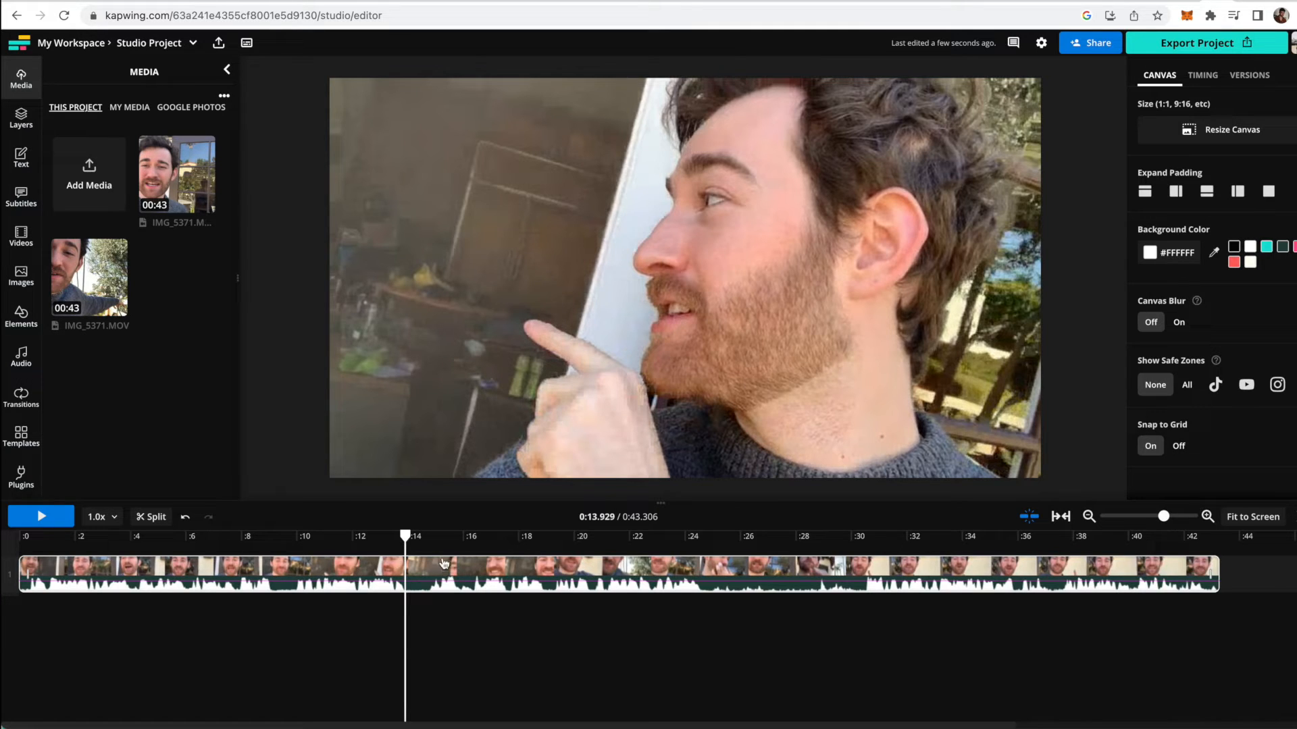
Step: Select the talking-head clip and split it at the playhead near 0:14.67
{"action": "left_click", "coordinate": [438, 575]}
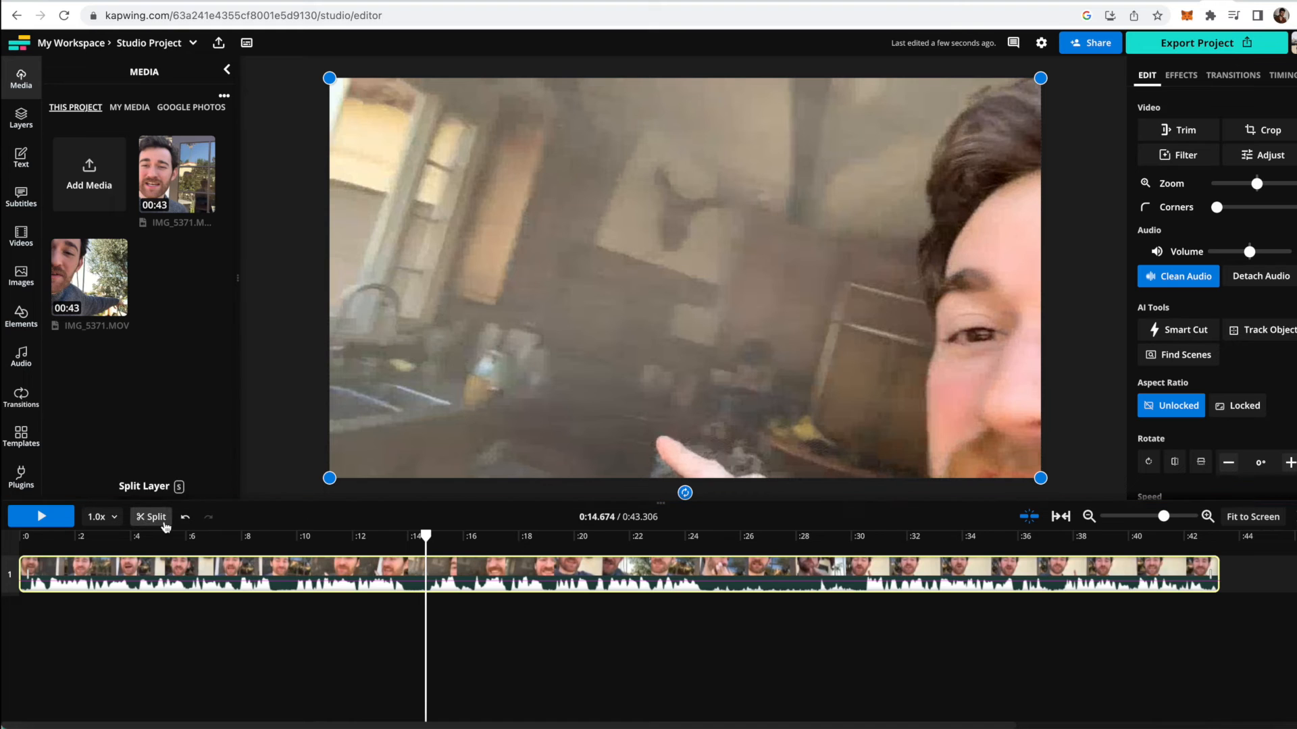
{"action": "mouse_move", "coordinate": [275, 552]}
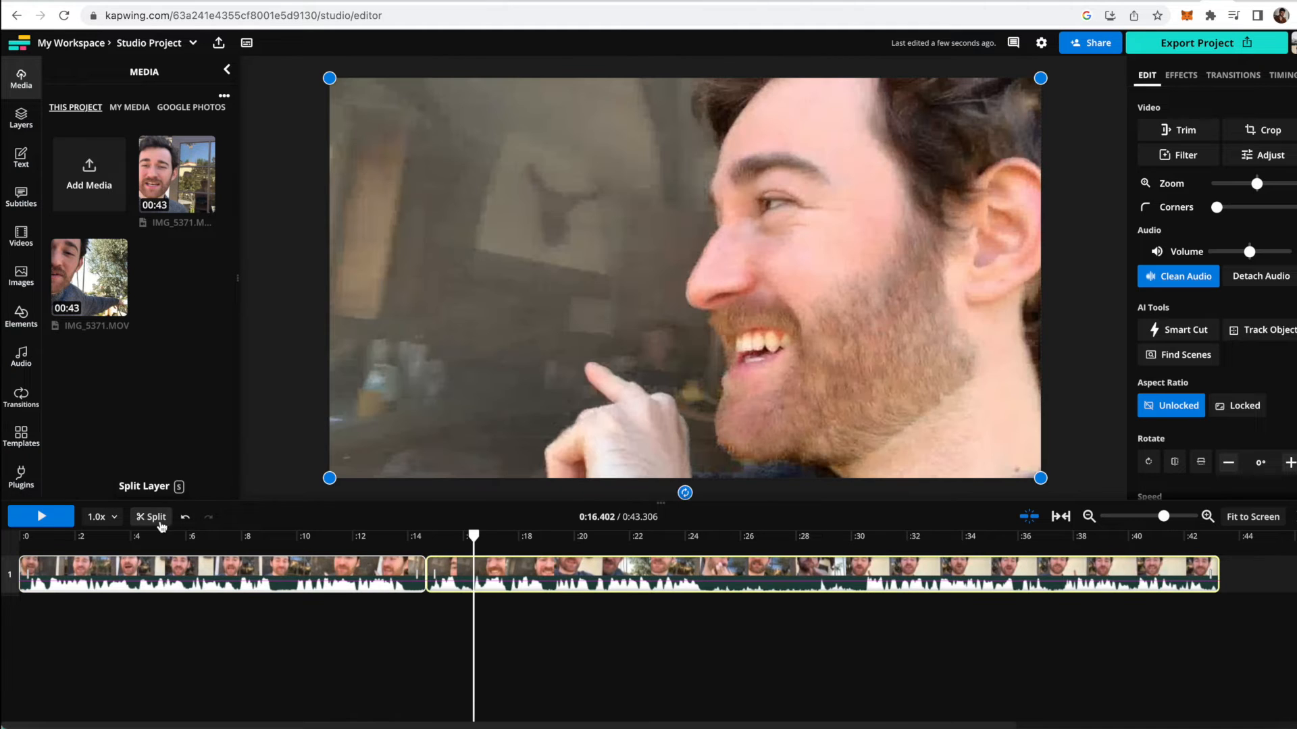
{"action": "left_click", "coordinate": [445, 620]}
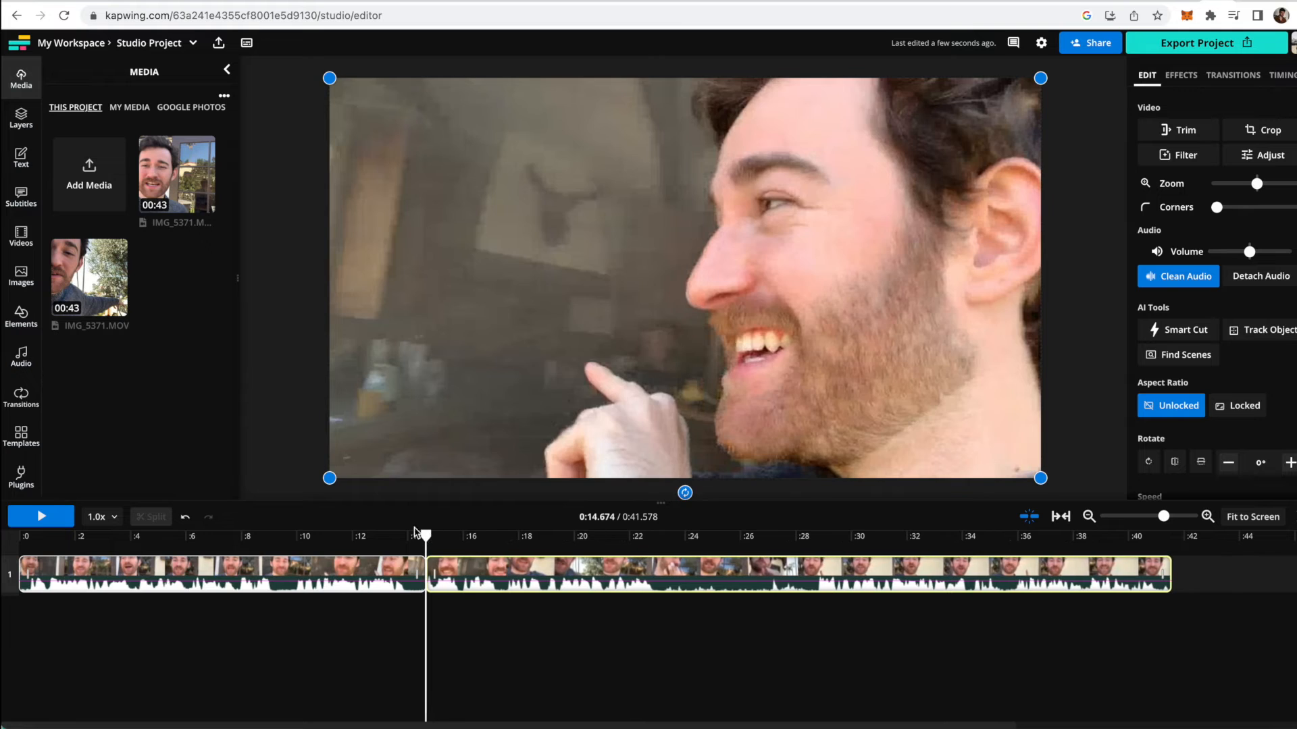
{"action": "mouse_move", "coordinate": [398, 542]}
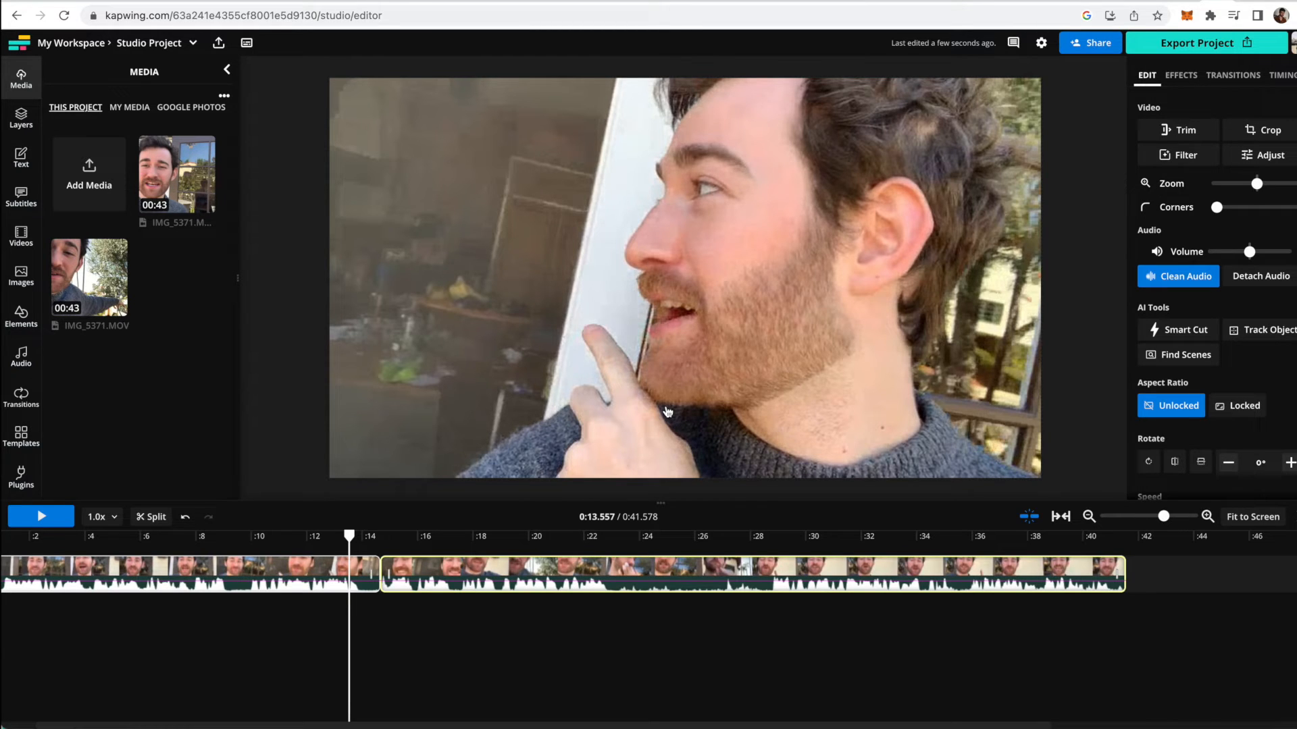
{"action": "mouse_move", "coordinate": [792, 533]}
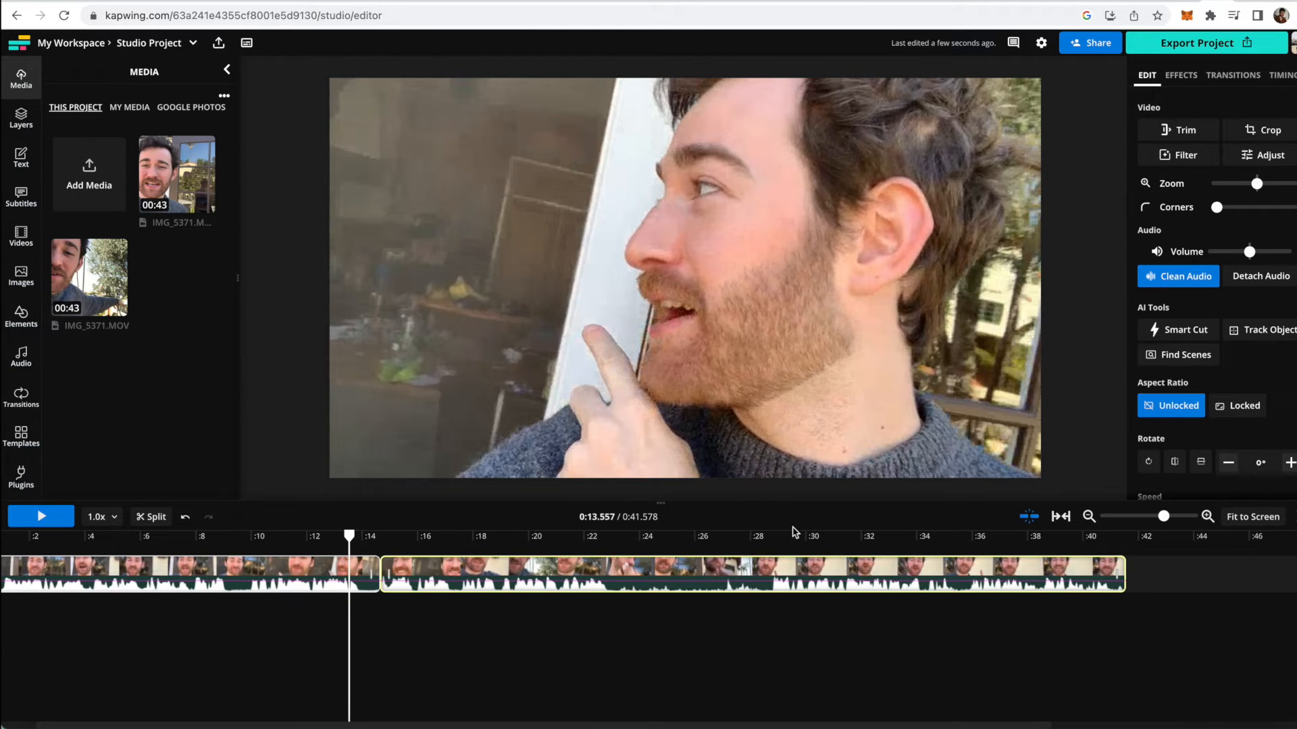
{"action": "mouse_move", "coordinate": [1183, 330]}
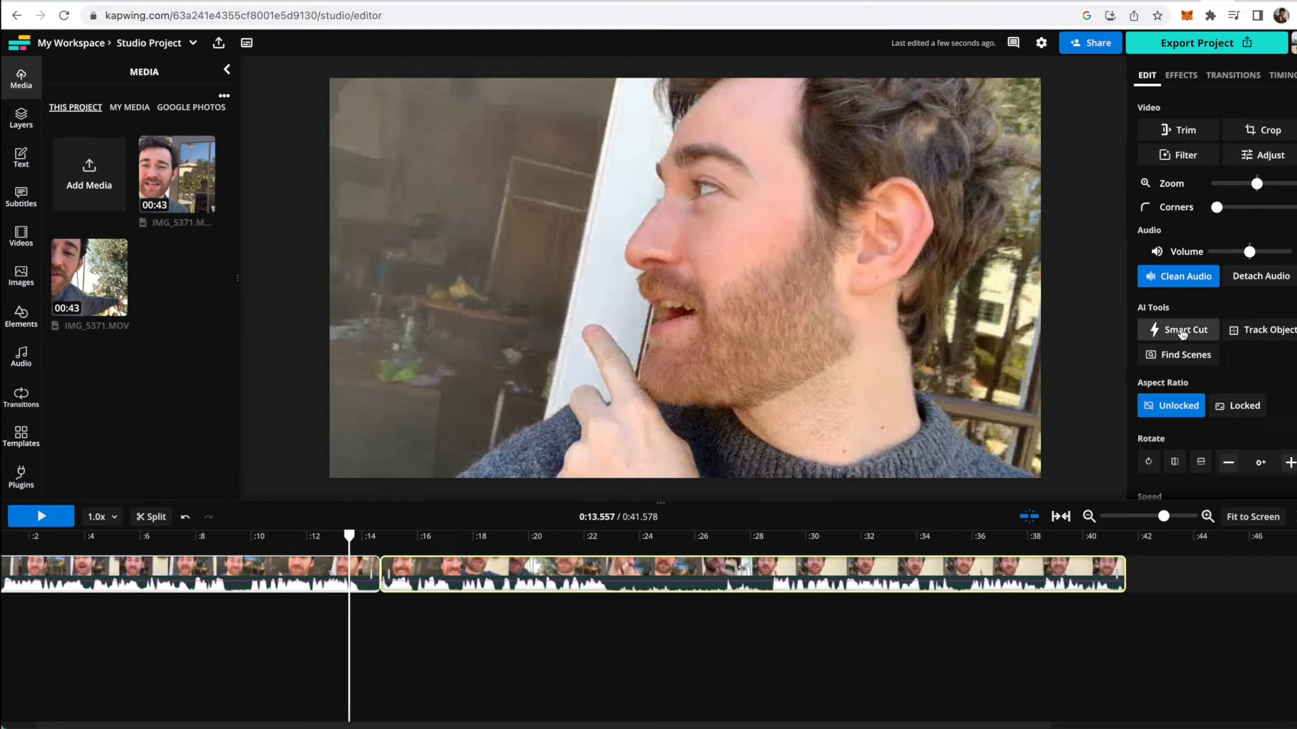
Step: Run Smart Cut with default silence sensitivity to remove the silent stretches
{"action": "left_click", "coordinate": [1183, 330]}
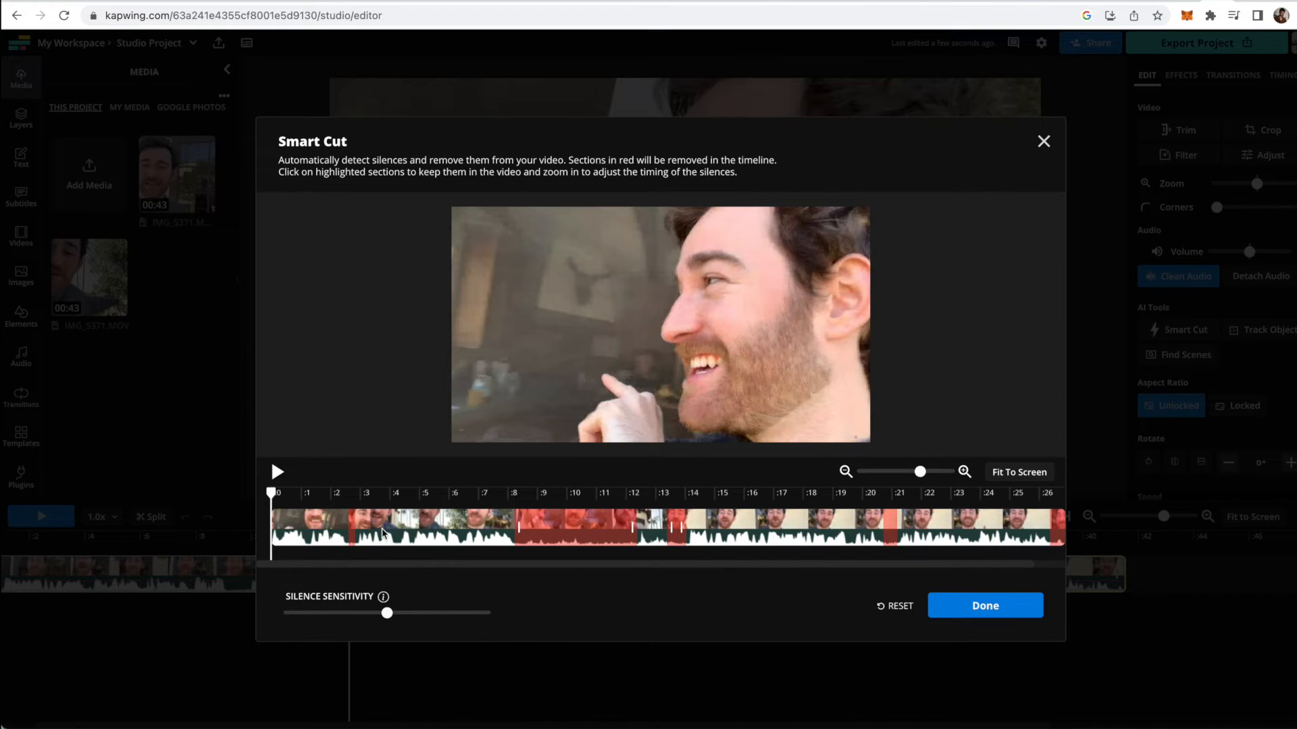
{"action": "mouse_move", "coordinate": [803, 562]}
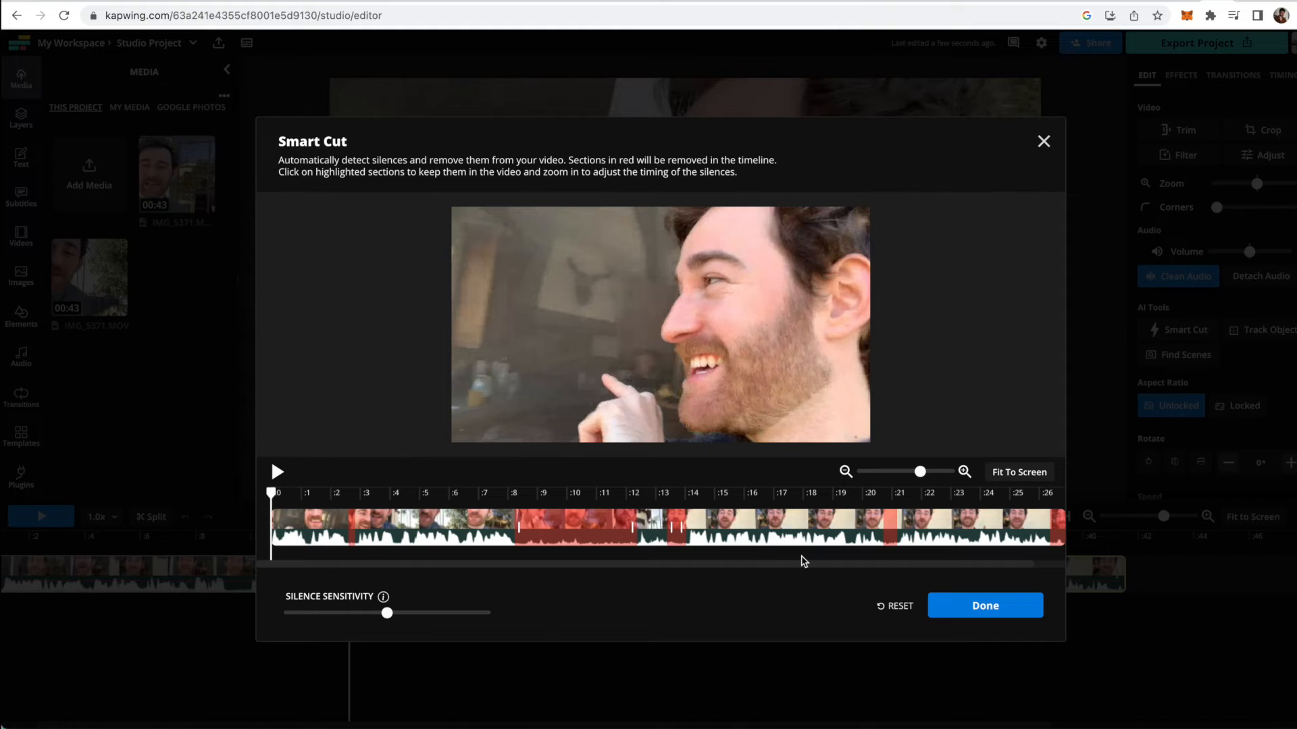
{"action": "mouse_move", "coordinate": [554, 549]}
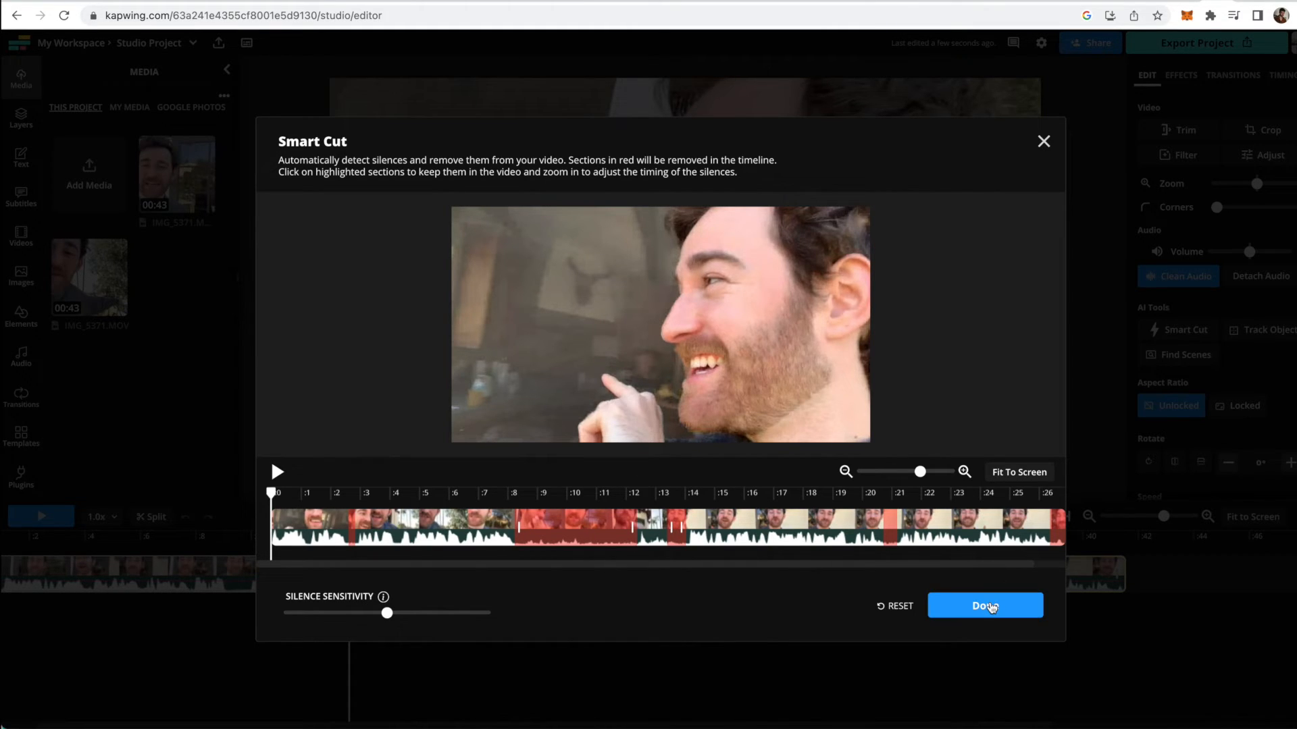
{"action": "left_click", "coordinate": [984, 605]}
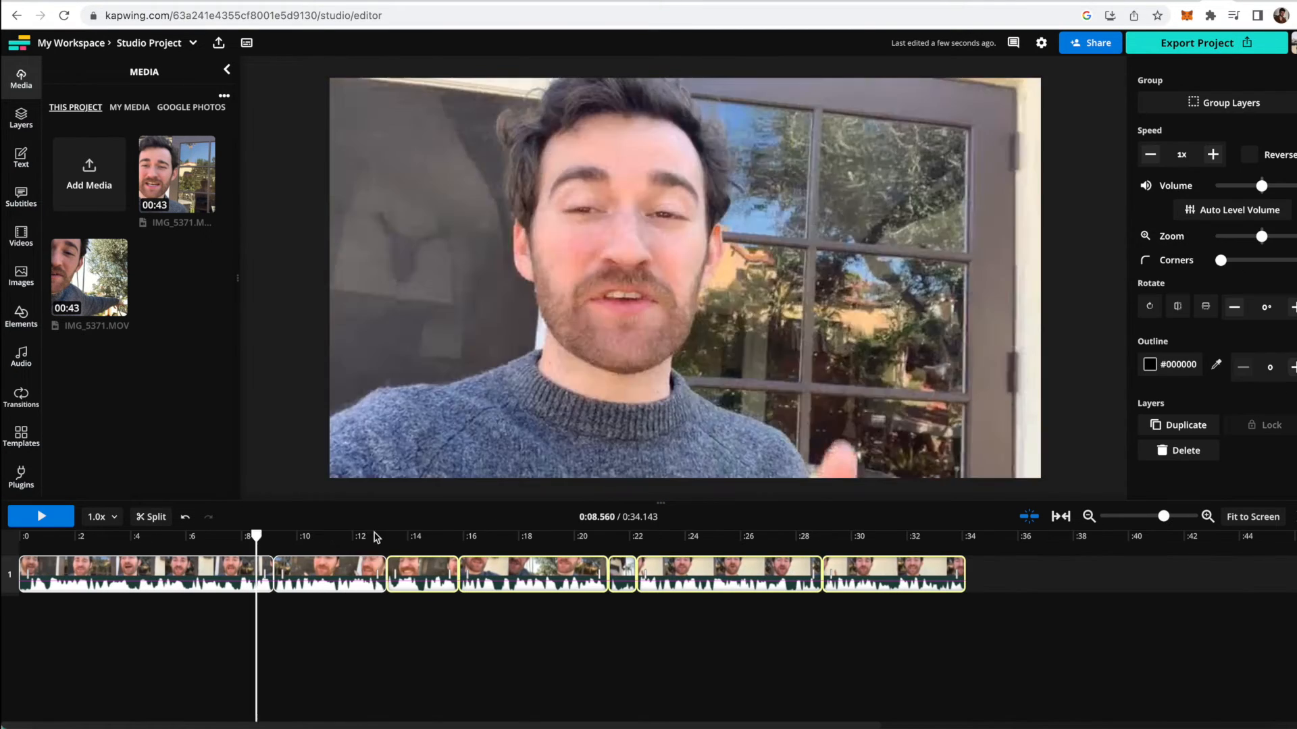
Step: Open the Magic Subtitles panel from the left sidebar
{"action": "left_click", "coordinate": [21, 197]}
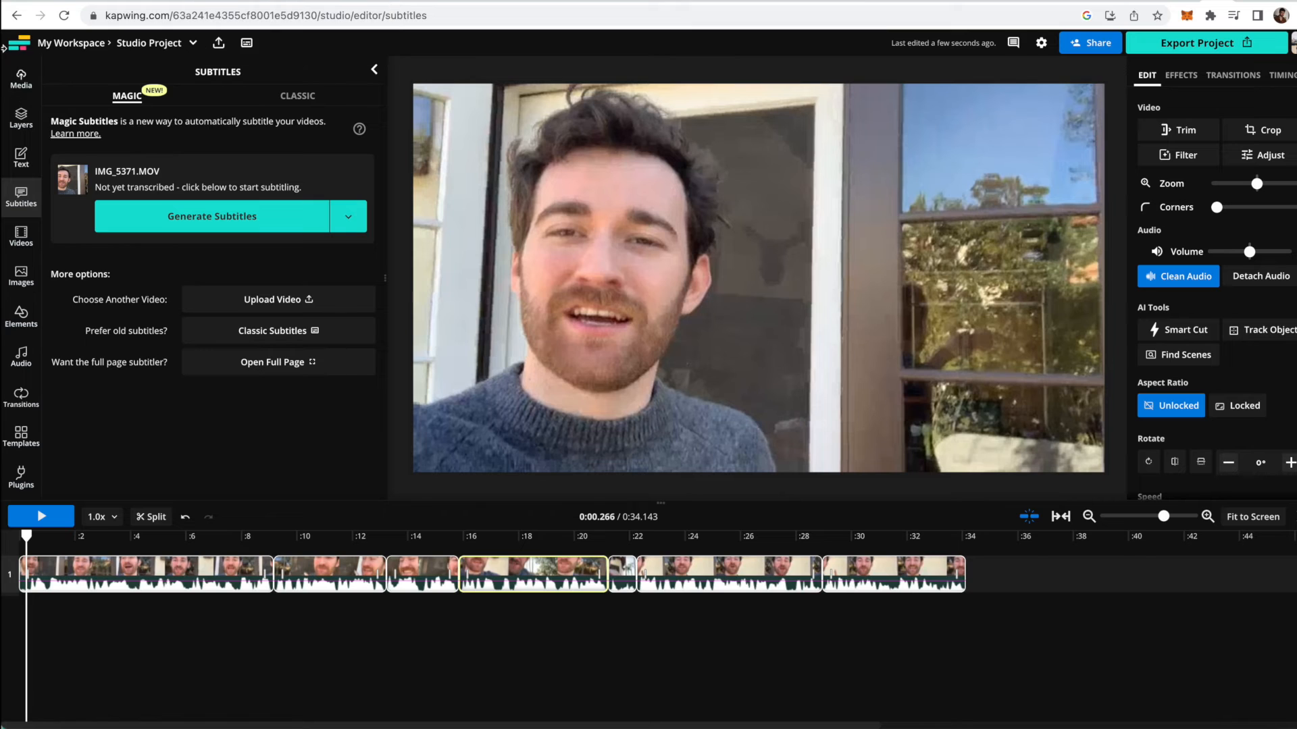
{"action": "mouse_move", "coordinate": [52, 205]}
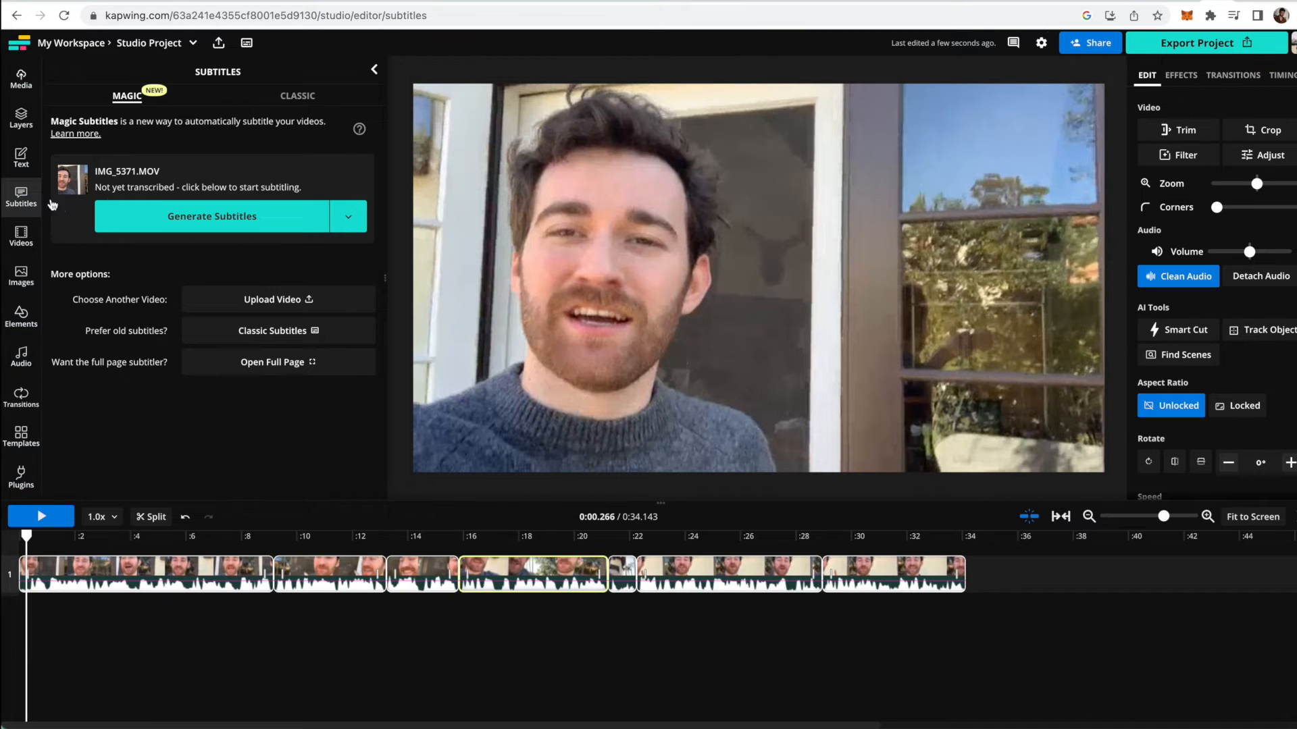
Step: Generate English subtitles with no translation and play the video to preview them
{"action": "left_click", "coordinate": [211, 216]}
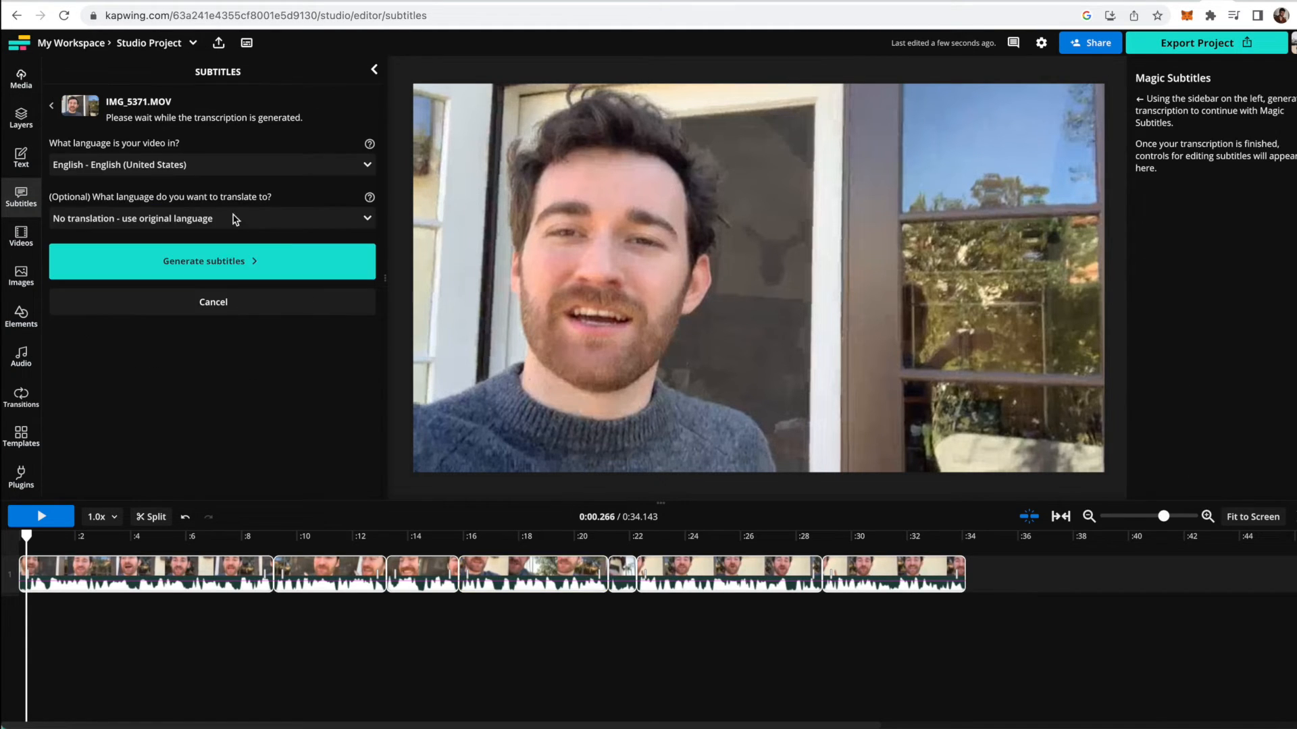
{"action": "left_click", "coordinate": [211, 261]}
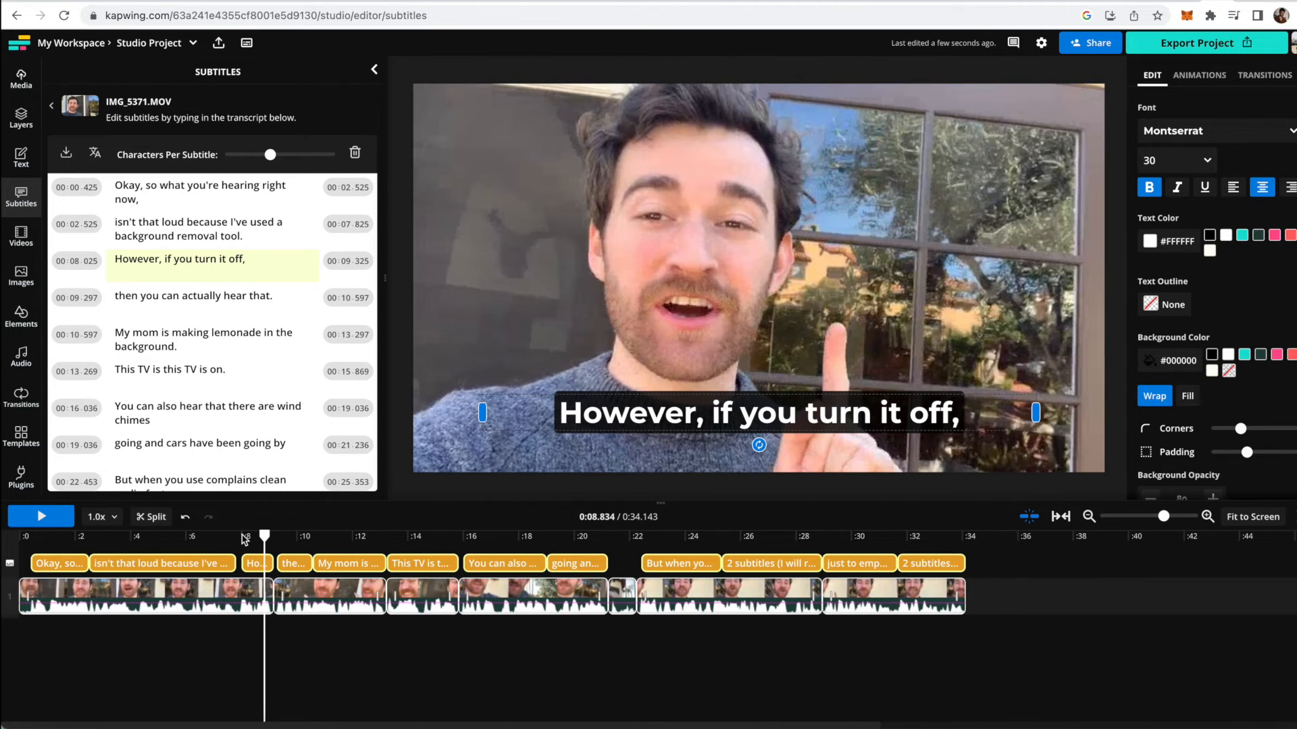
{"action": "left_click", "coordinate": [40, 516]}
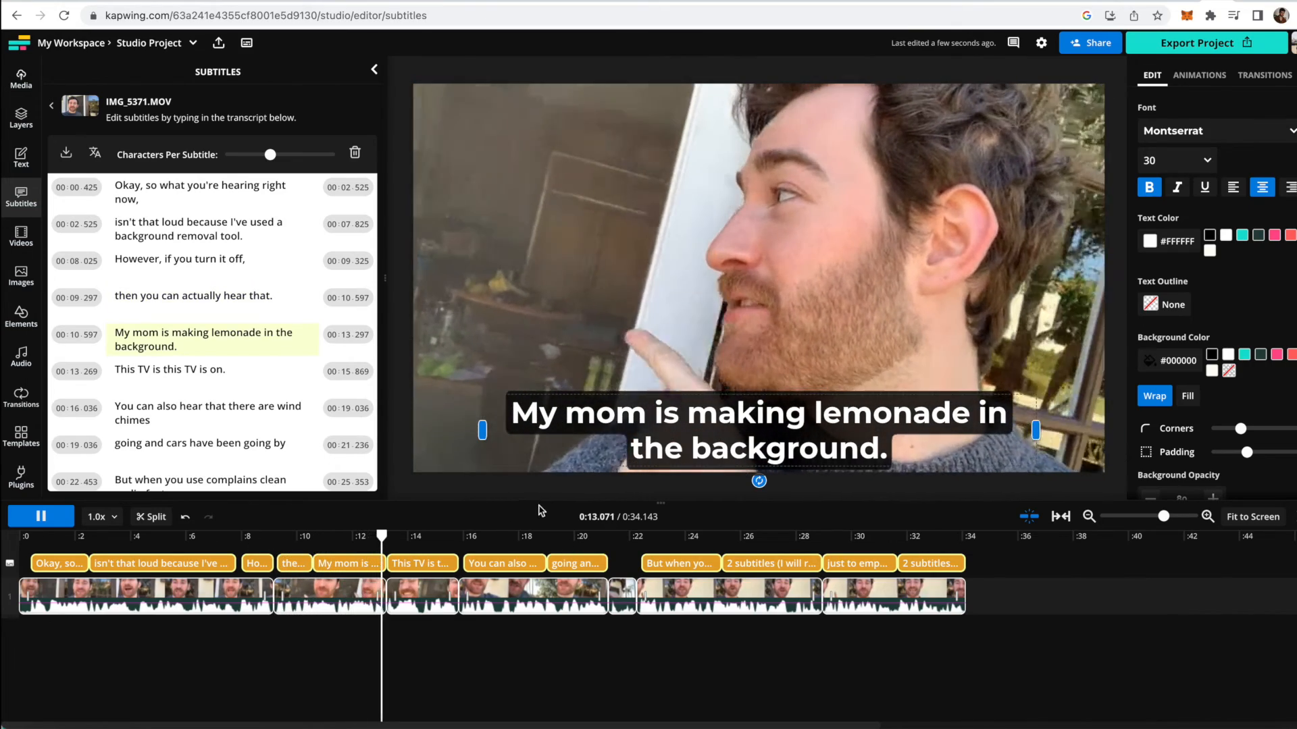
{"action": "left_click", "coordinate": [1198, 75]}
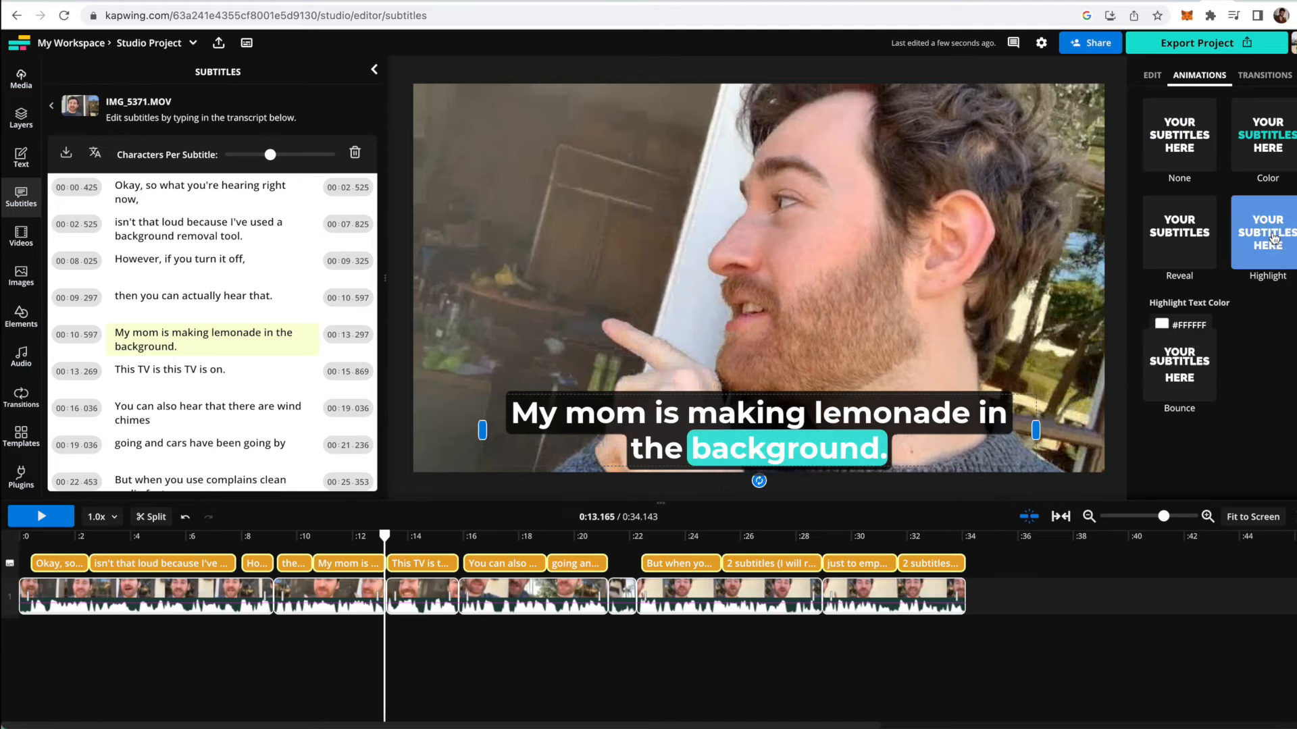
Step: Apply the Highlight word animation to the subtitles, then deselect them
{"action": "left_click", "coordinate": [1261, 234]}
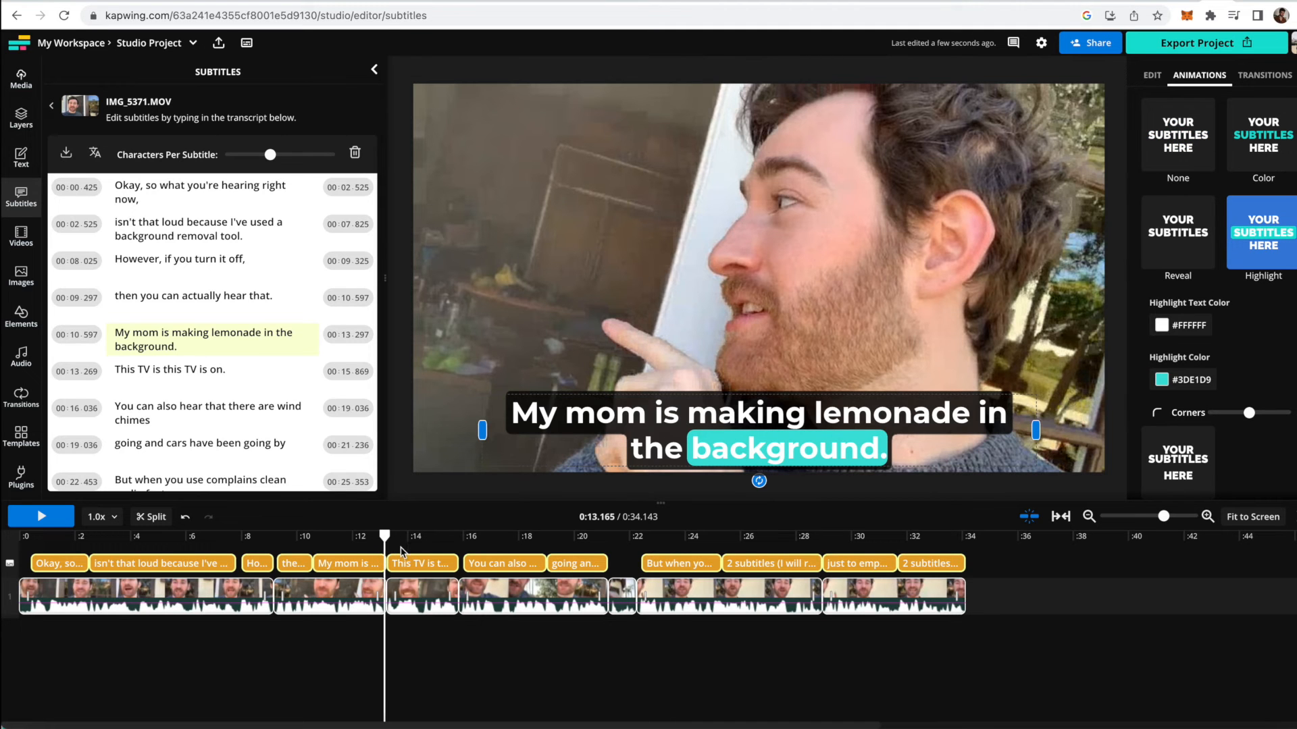
{"action": "mouse_move", "coordinate": [479, 501]}
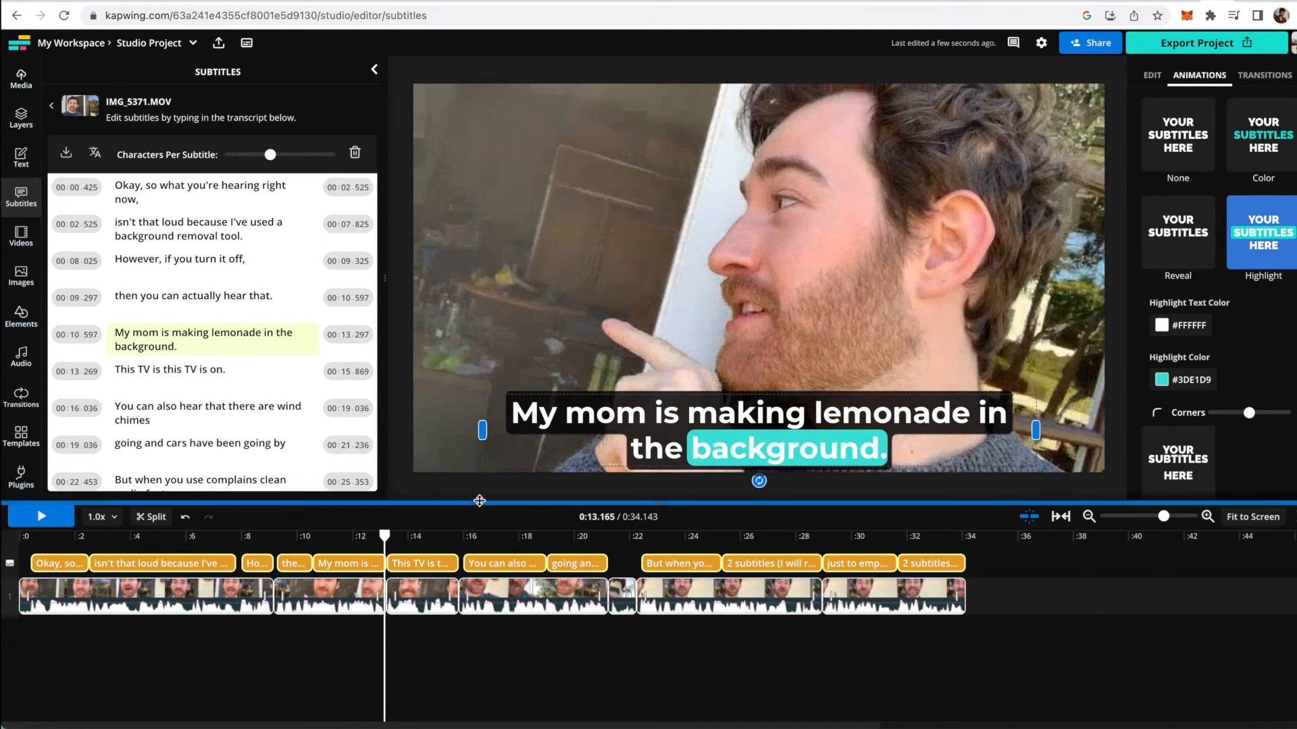
{"action": "left_click", "coordinate": [40, 516]}
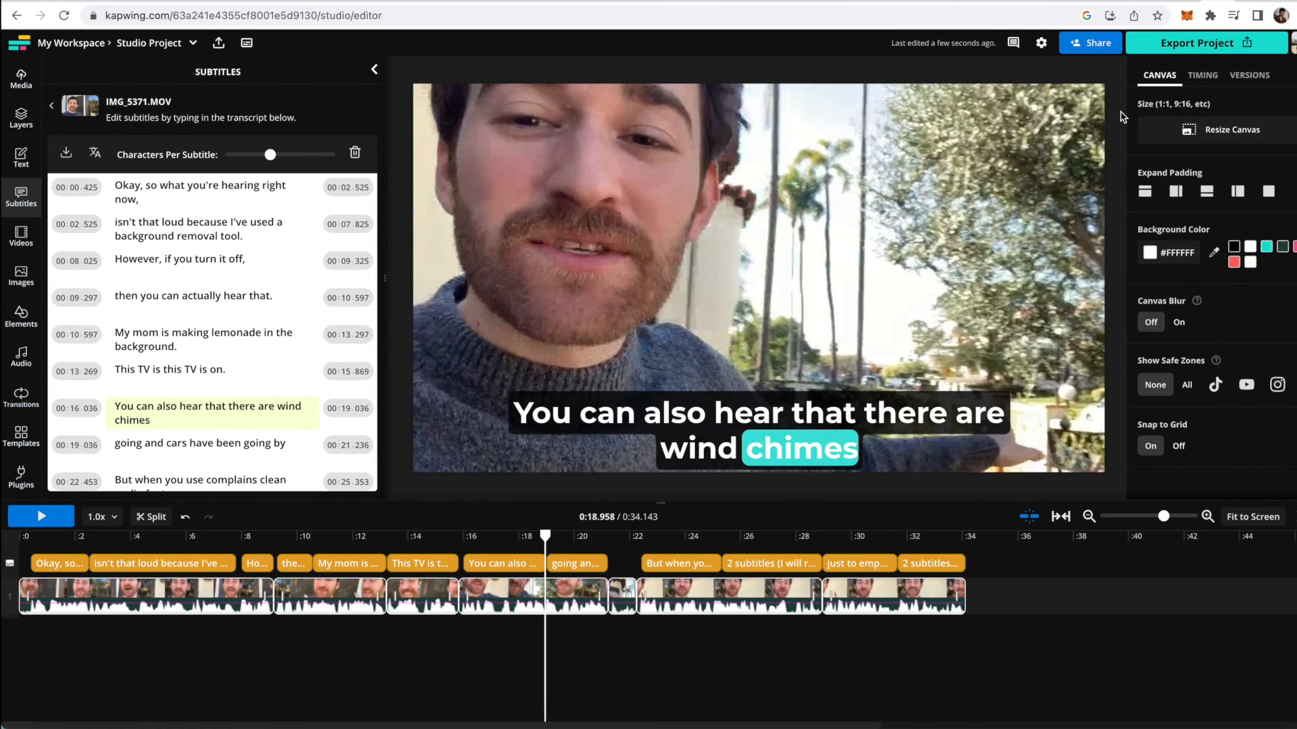
{"action": "mouse_move", "coordinate": [1253, 97]}
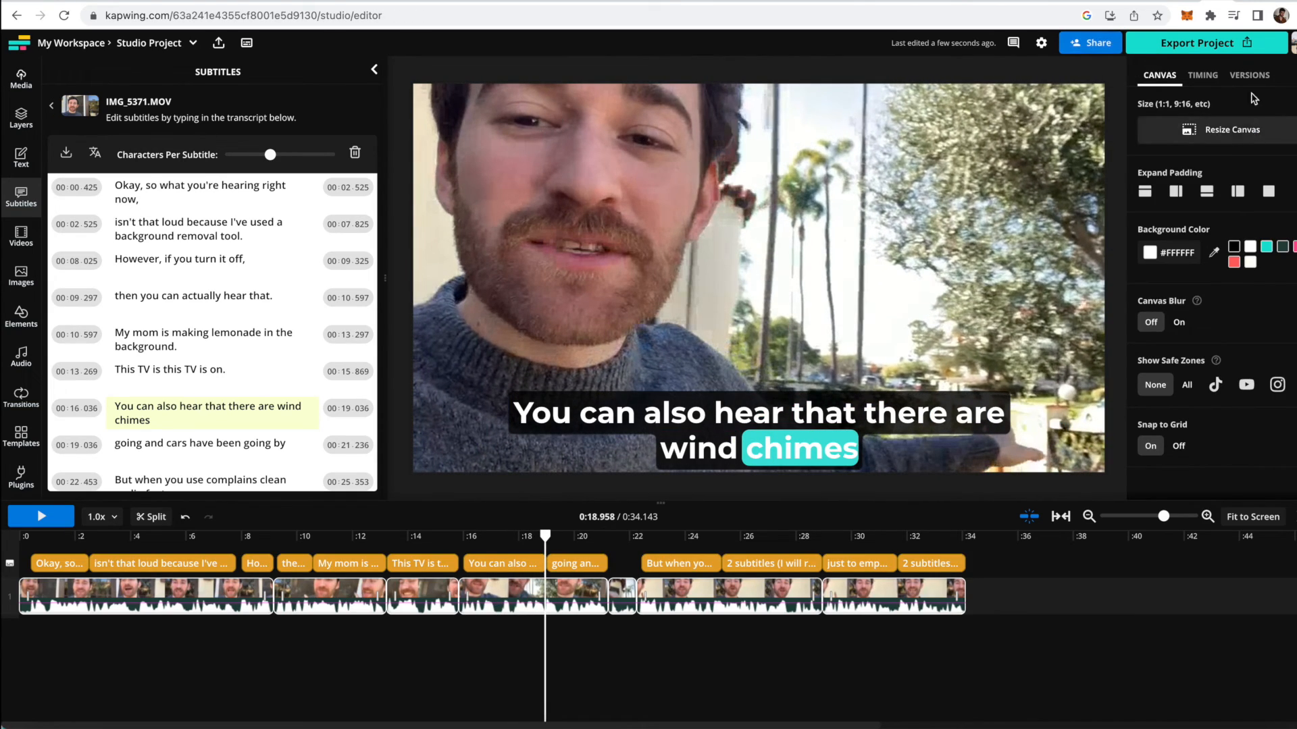